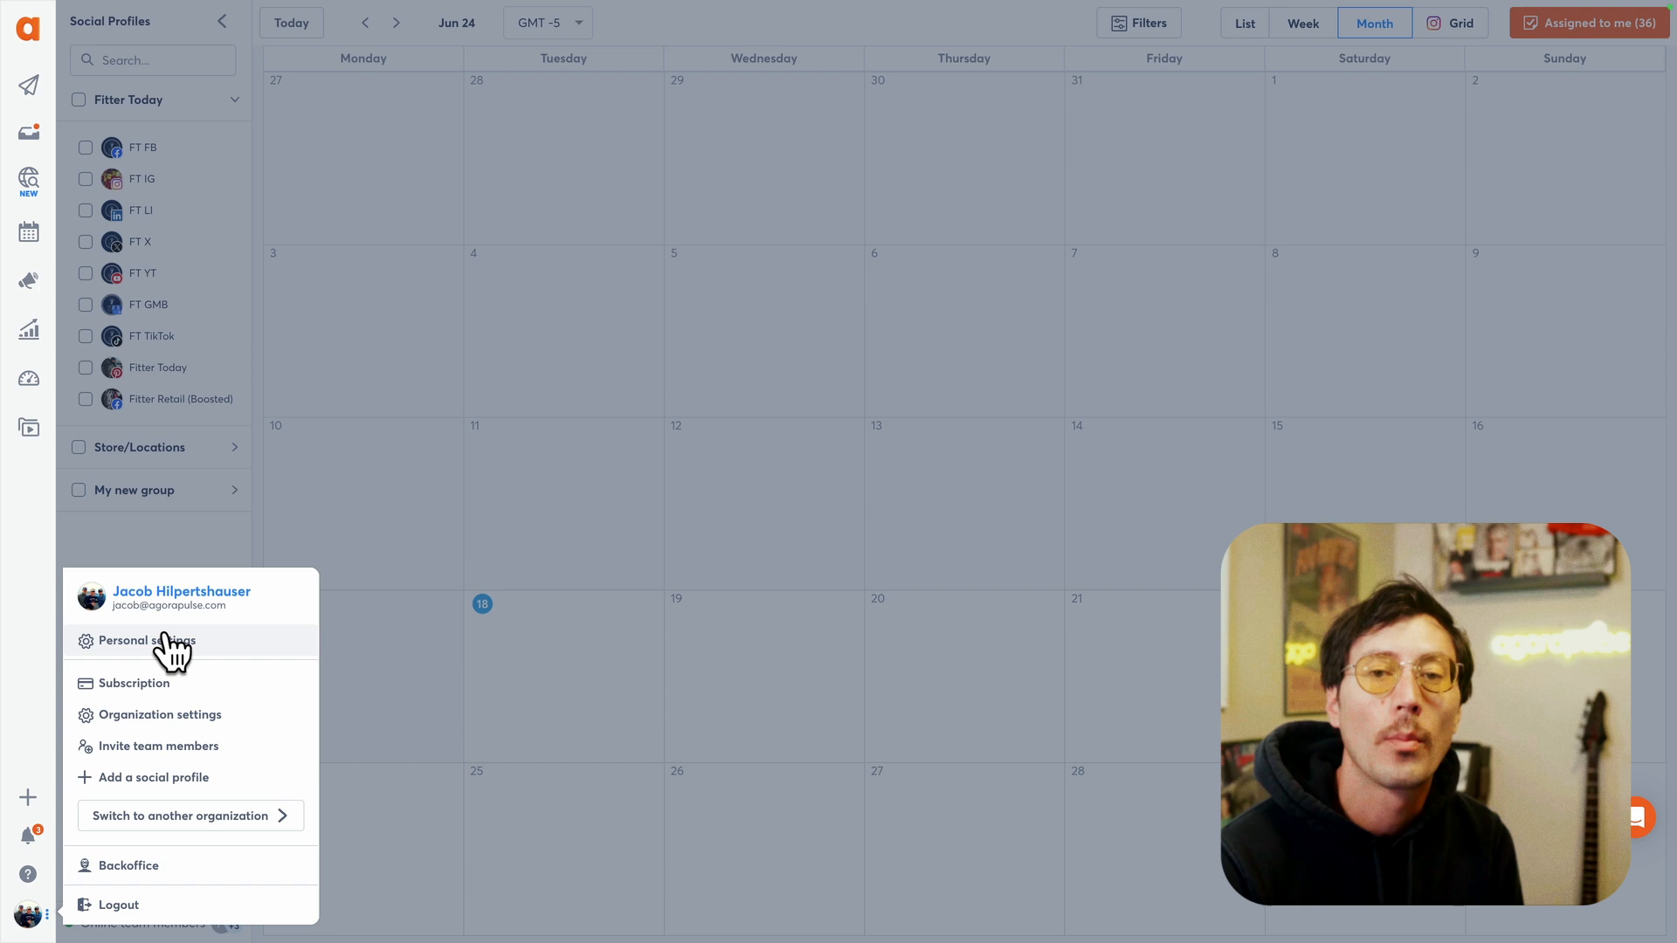
# Open Personal settings from the profile avatar's account menu.
pyautogui.click(141, 641)
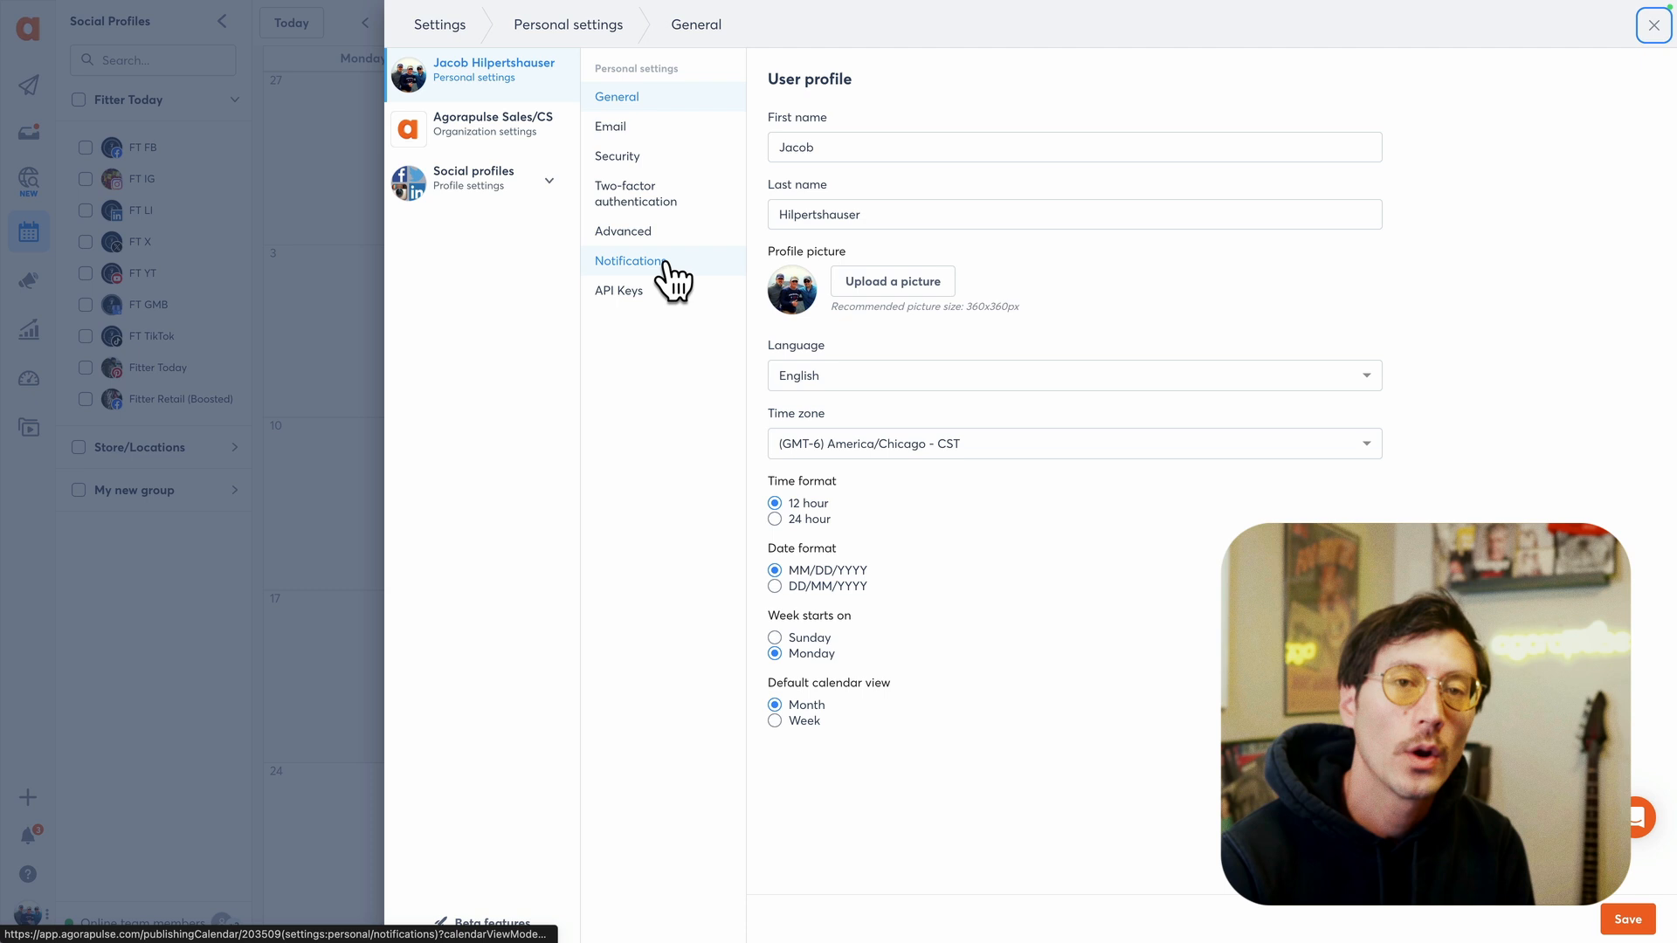
# Show the Notifications preferences and review the per-feature alert list down to the Slack option.
pyautogui.click(630, 260)
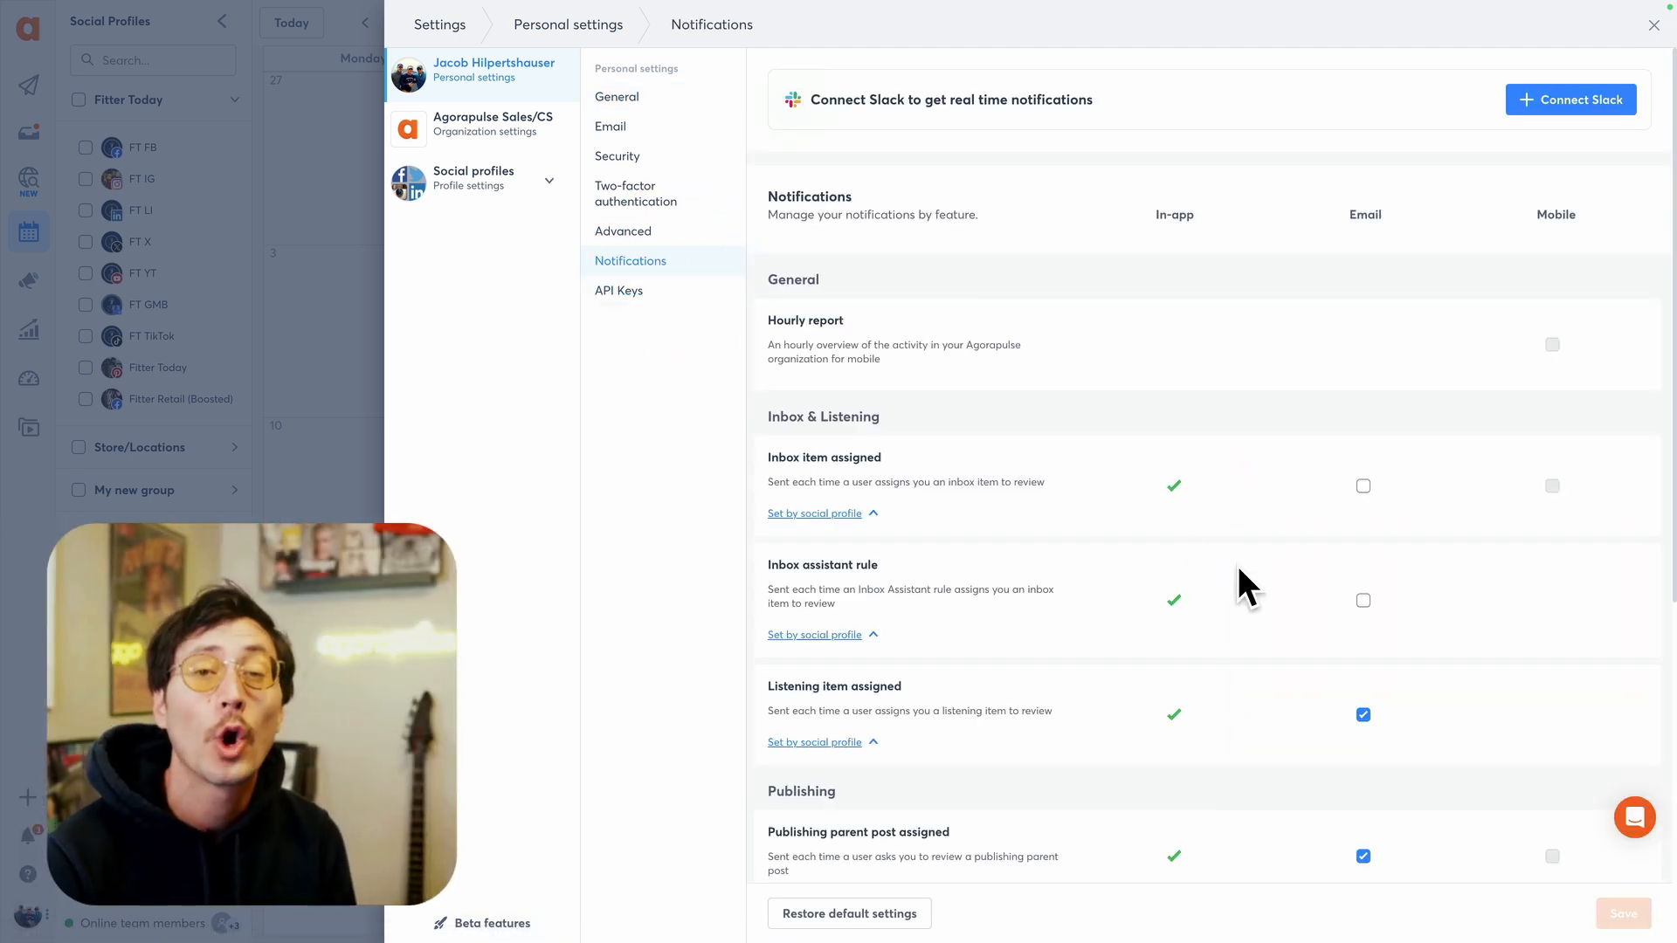
pyautogui.scroll(-3)
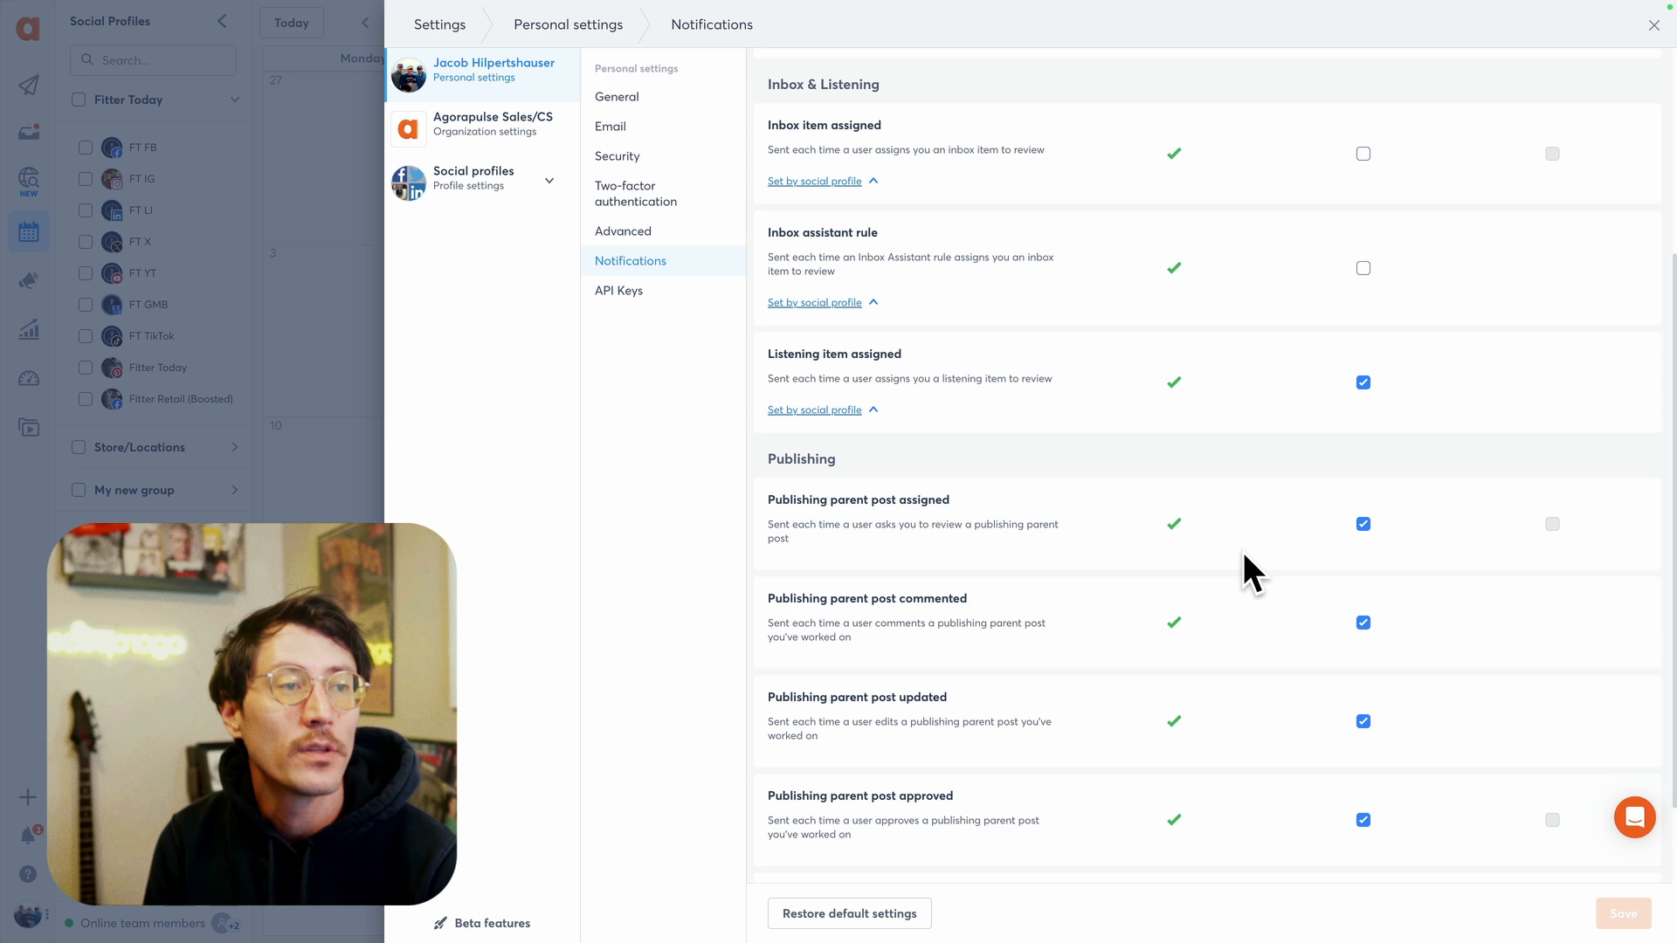
pyautogui.scroll(-3)
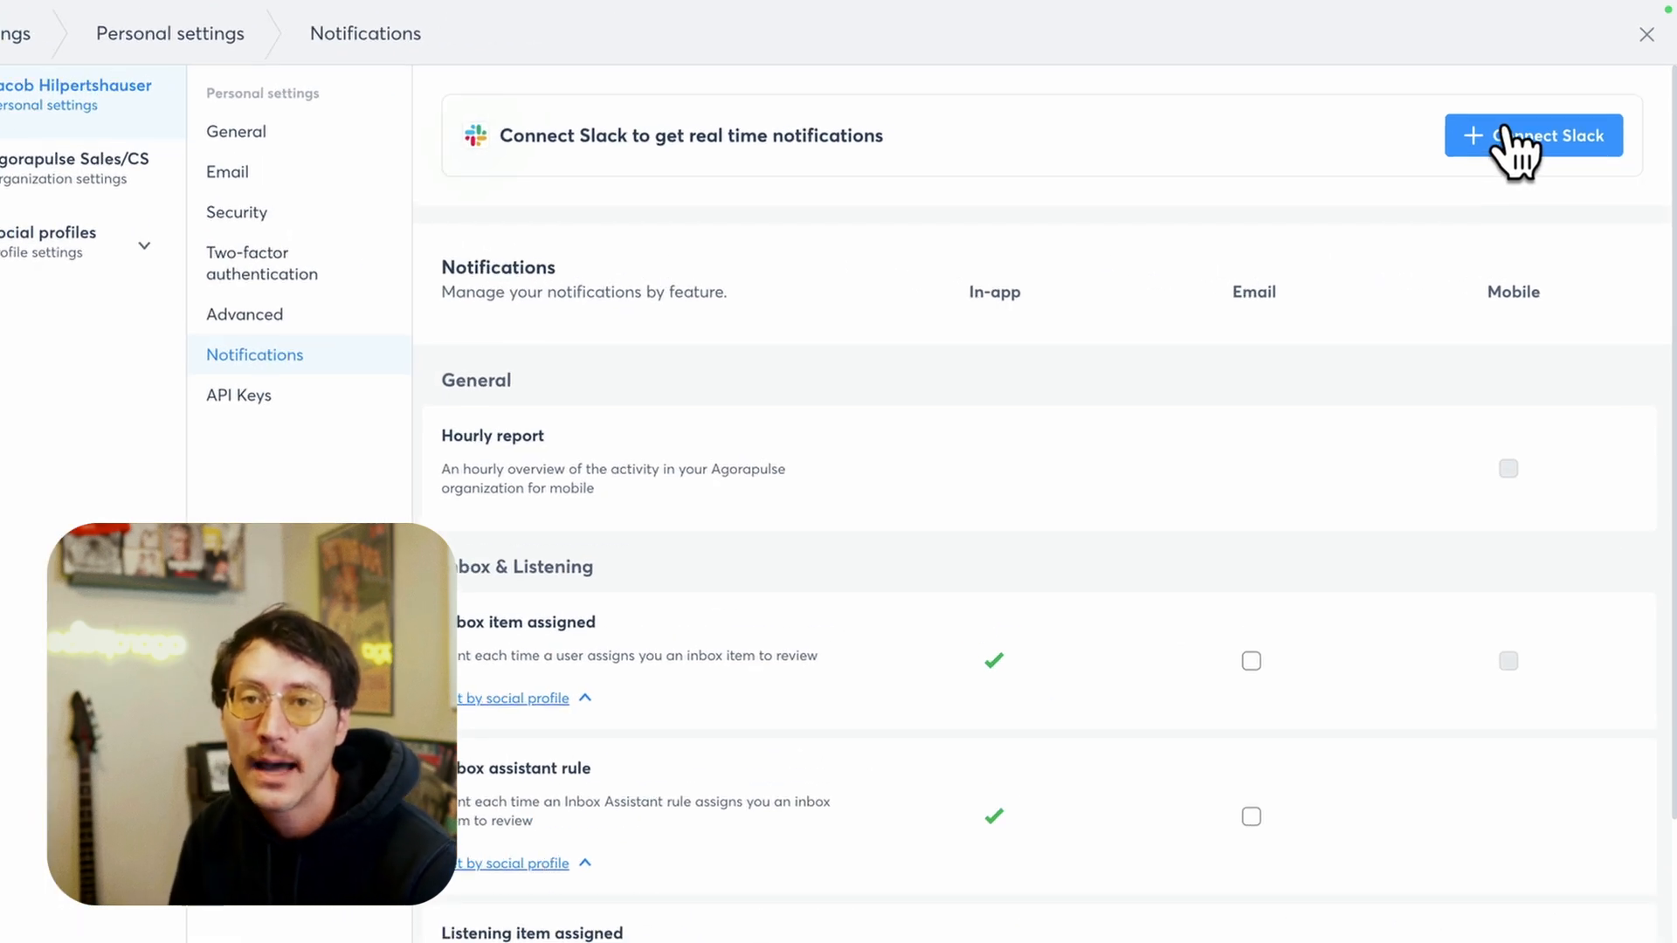
# Connect Slack and allow Agorapulse access to the Agorapulse Slack workspace.
pyautogui.click(1532, 135)
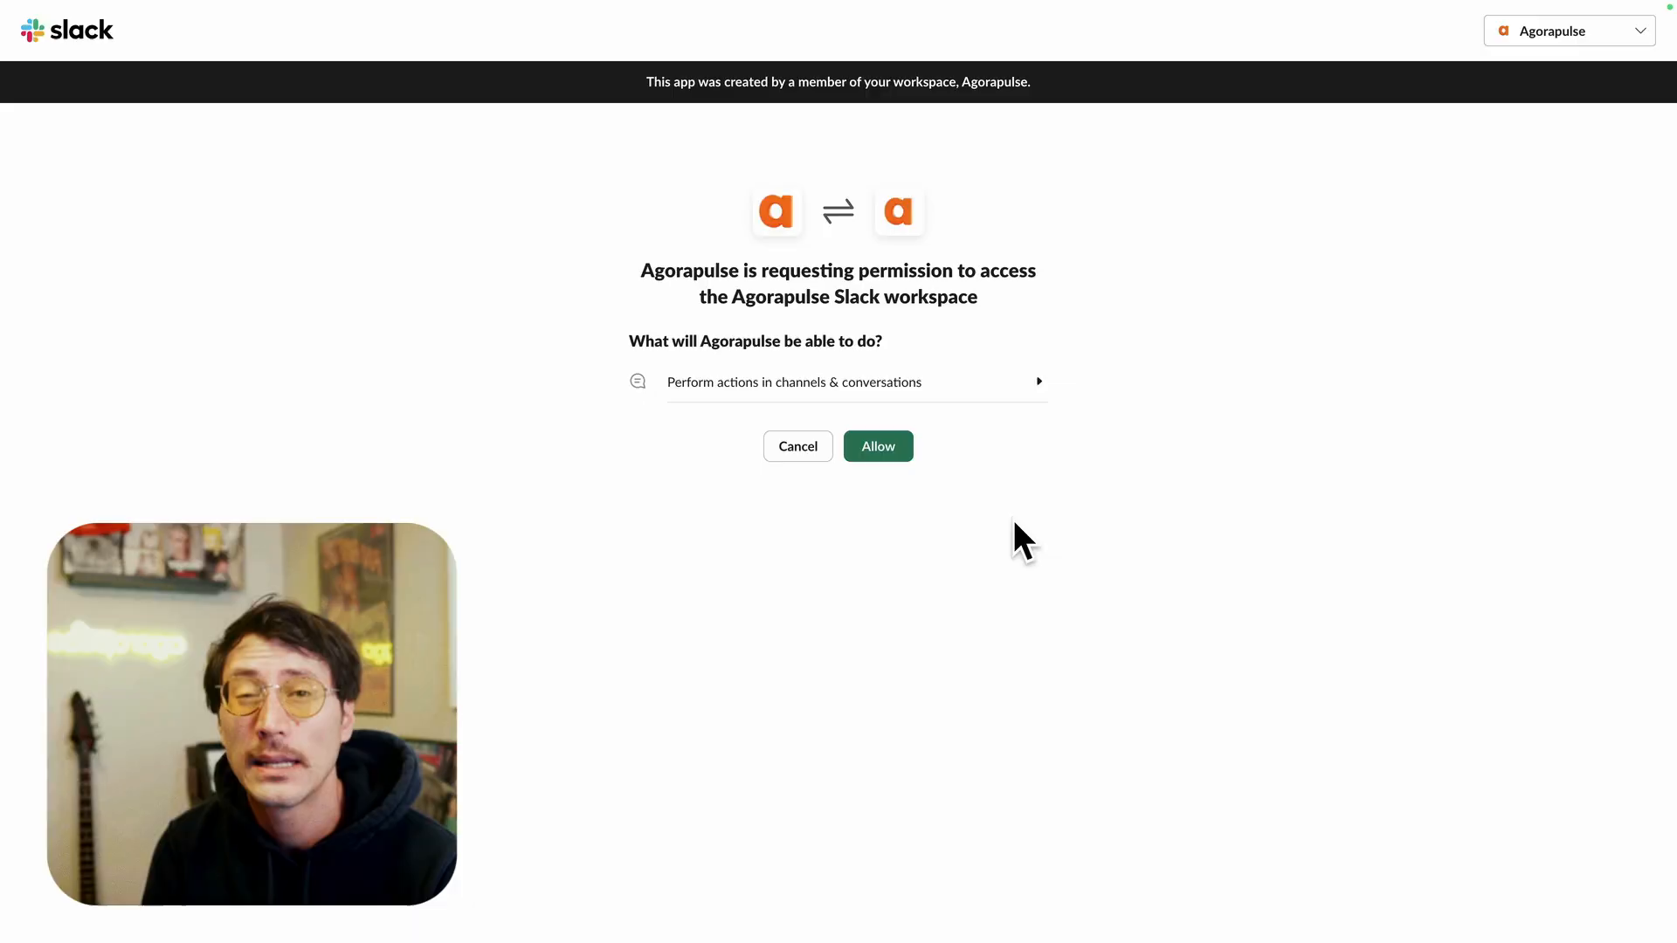
pyautogui.click(877, 446)
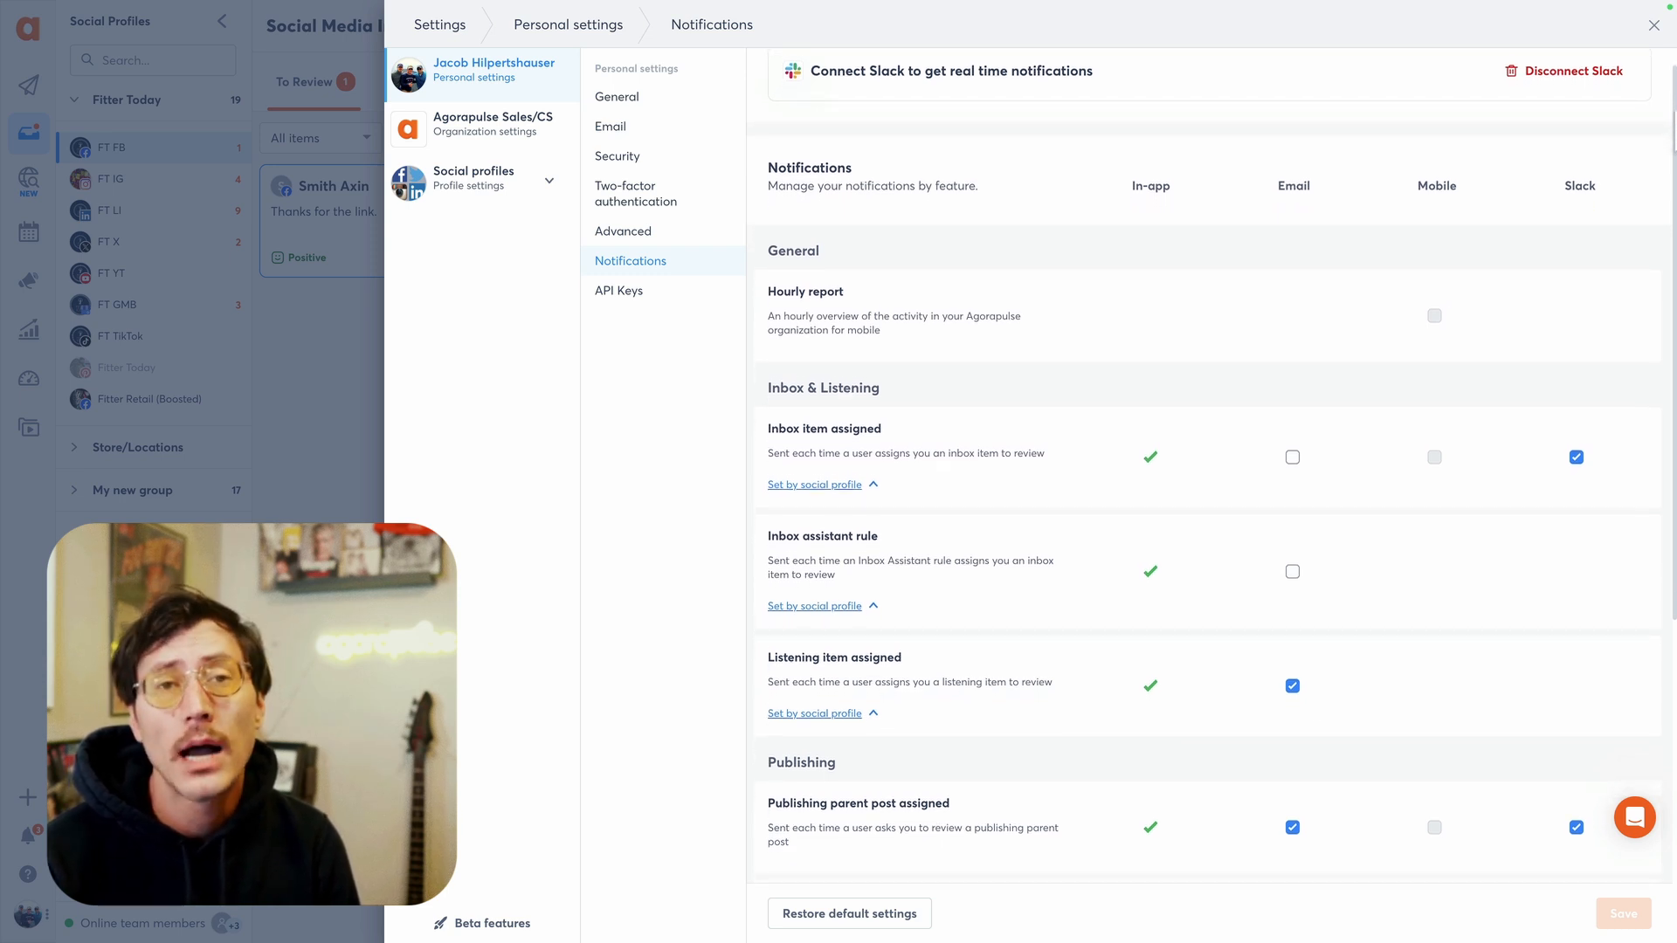
pyautogui.scroll(-3)
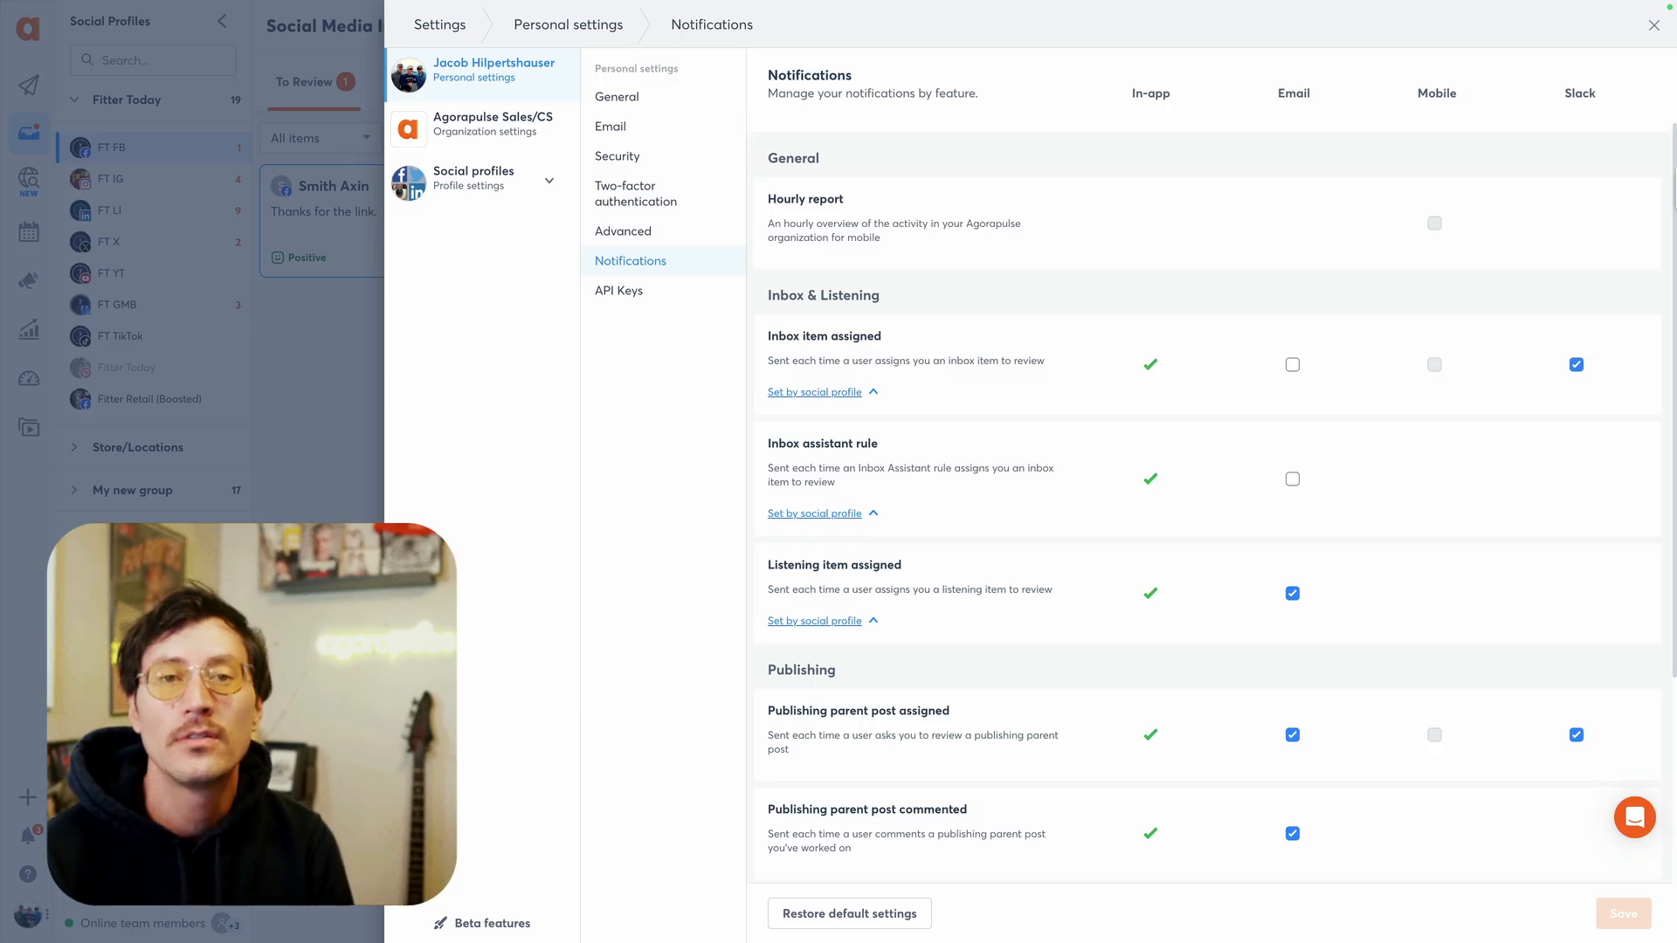
pyautogui.scroll(-3)
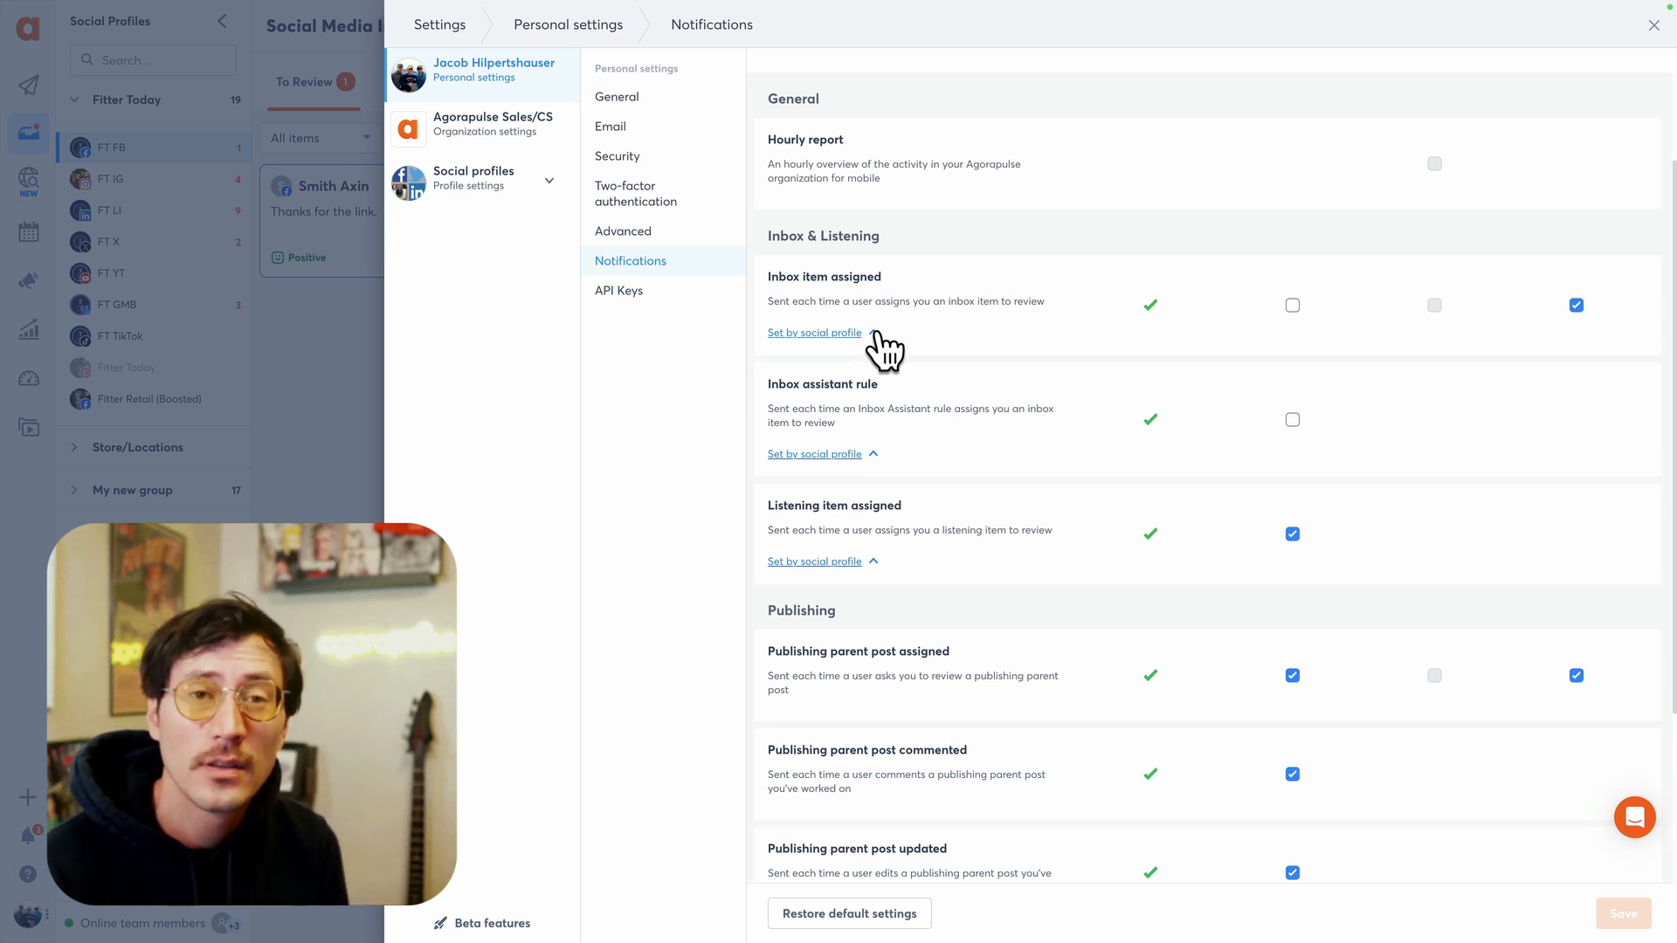
# Expand 'Set by social profile' under Inbox item assigned to verify Slack alerts, then collapse it.
pyautogui.click(814, 332)
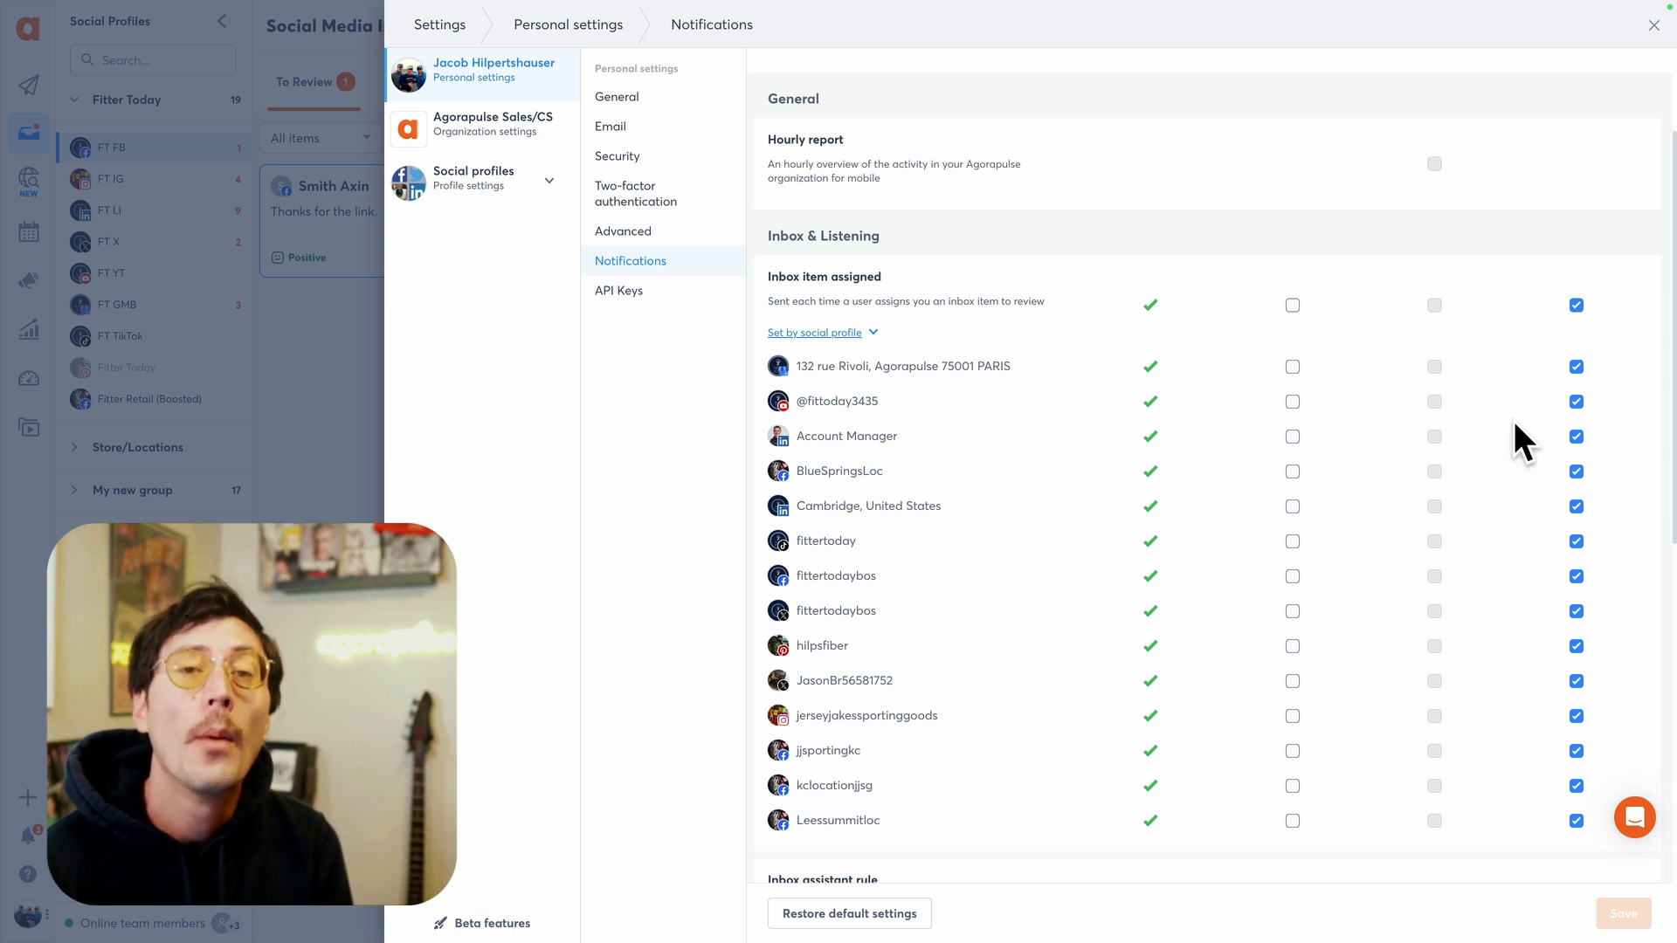
pyautogui.moveTo(966, 451)
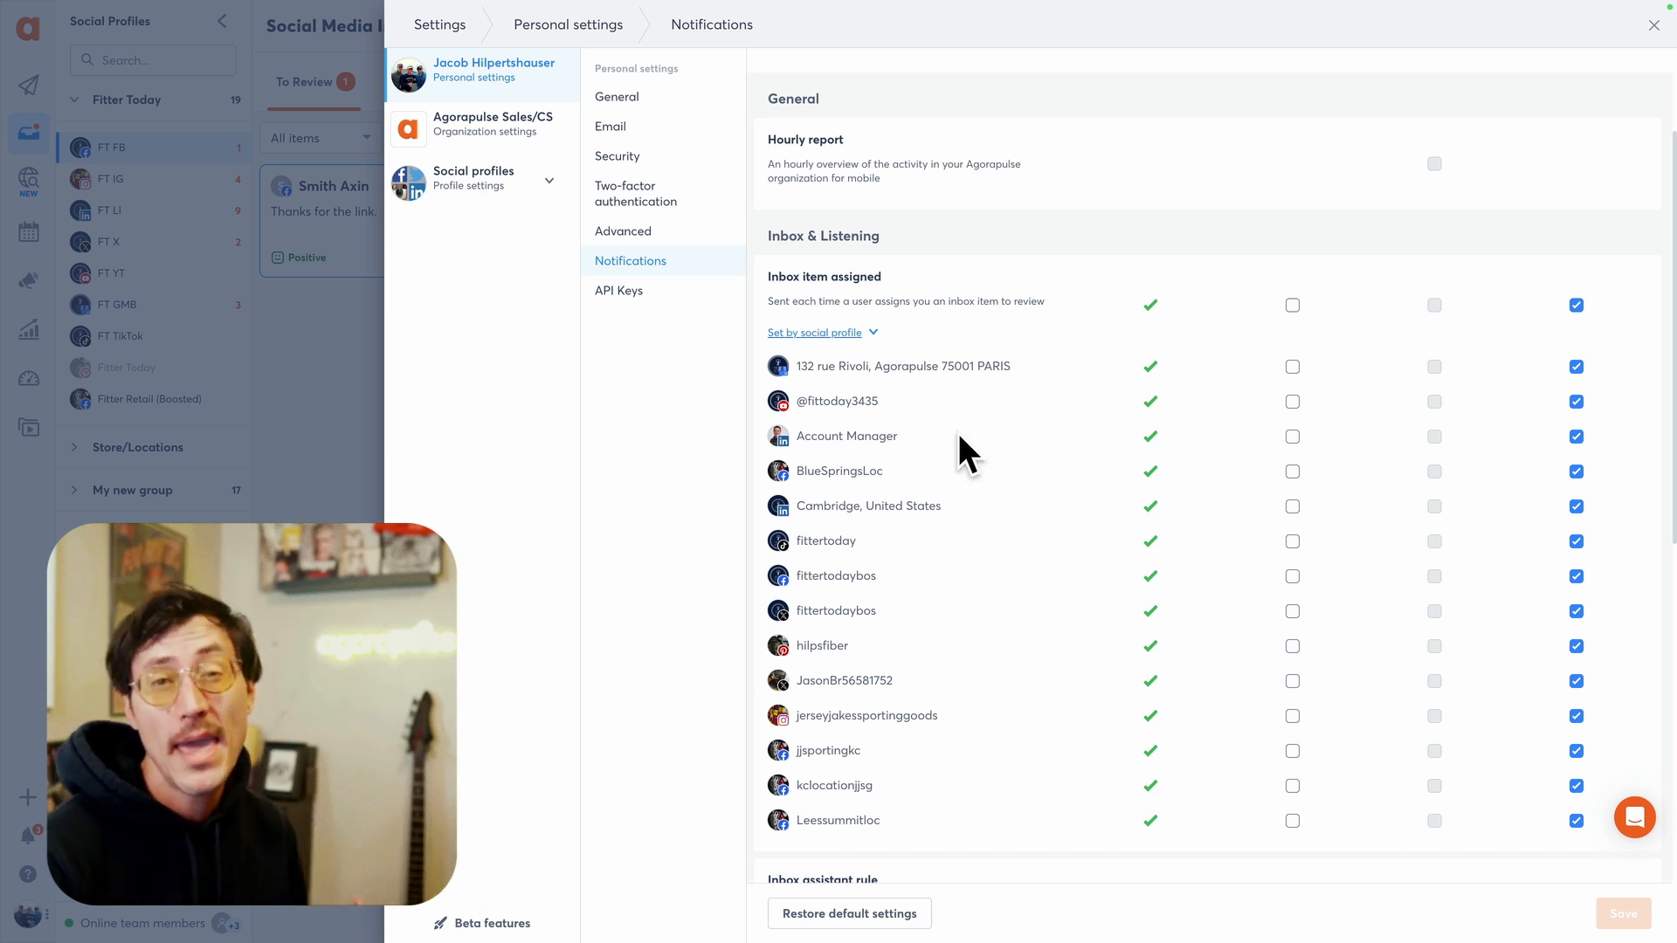
pyautogui.moveTo(923, 415)
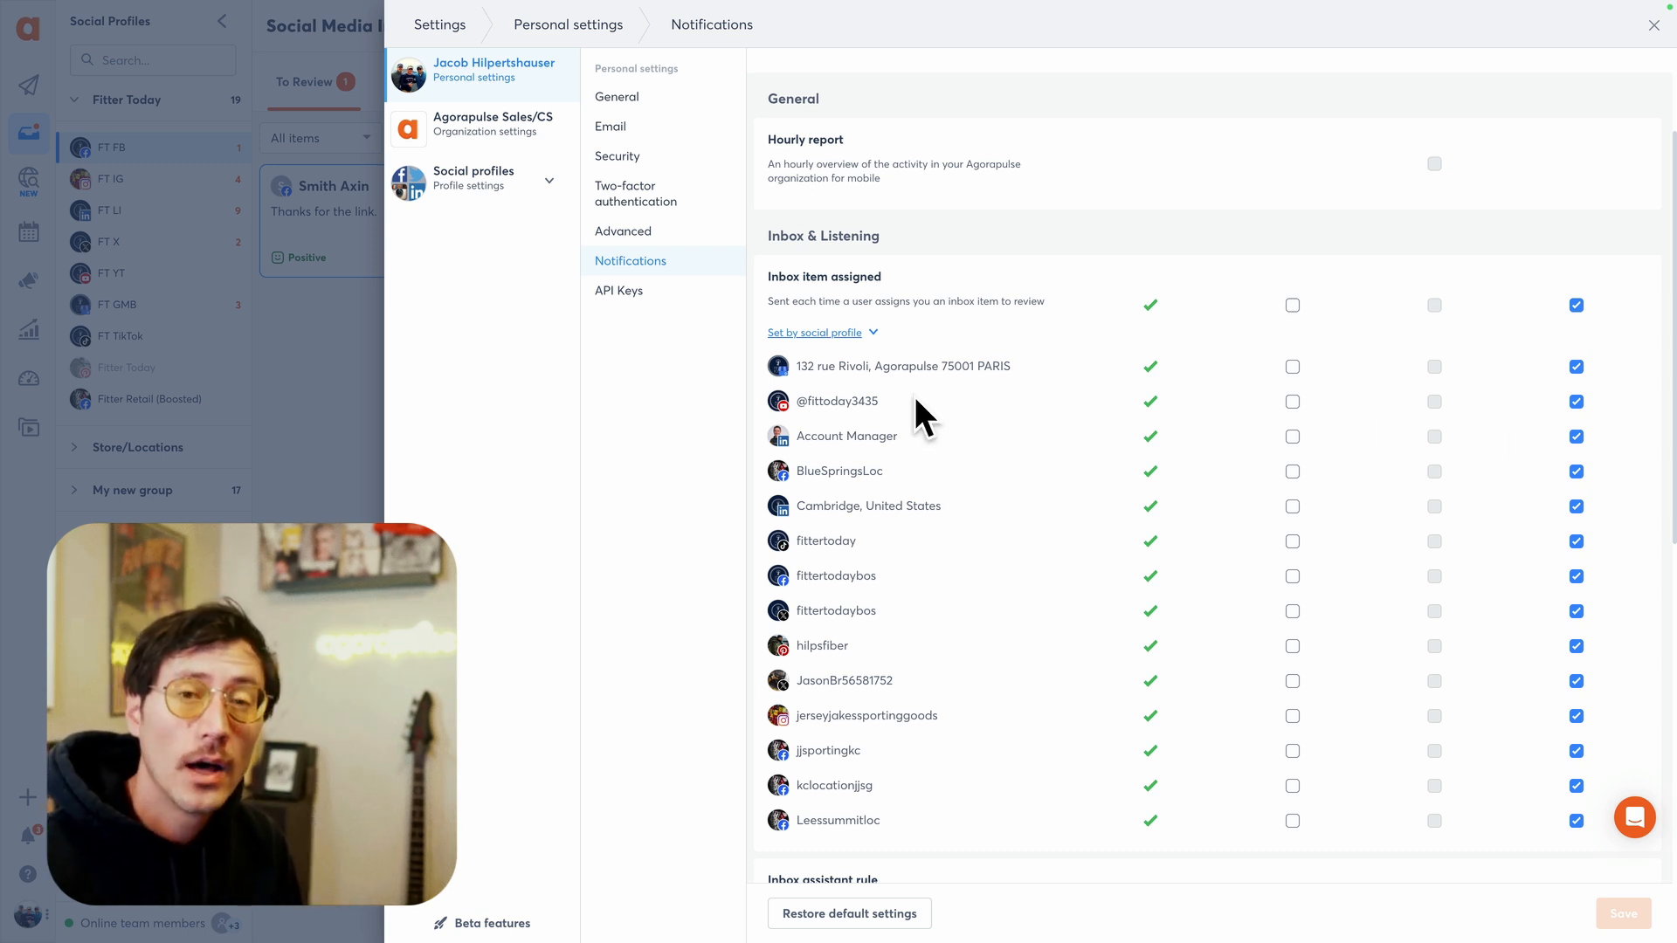
pyautogui.moveTo(866, 354)
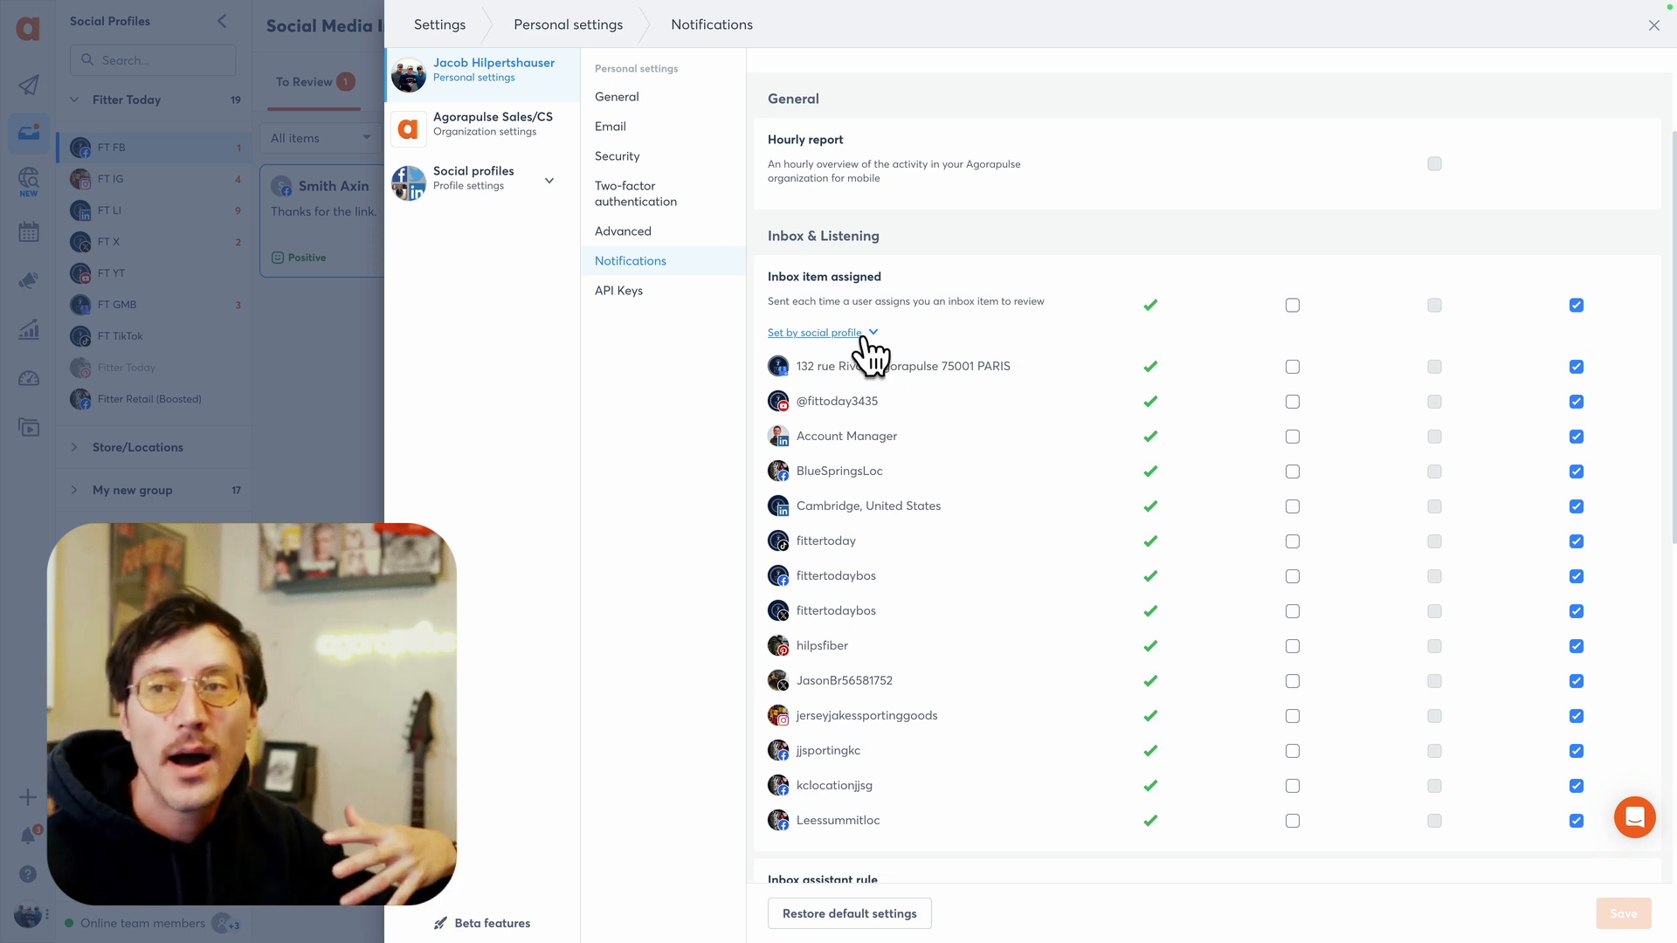
pyautogui.moveTo(875, 348)
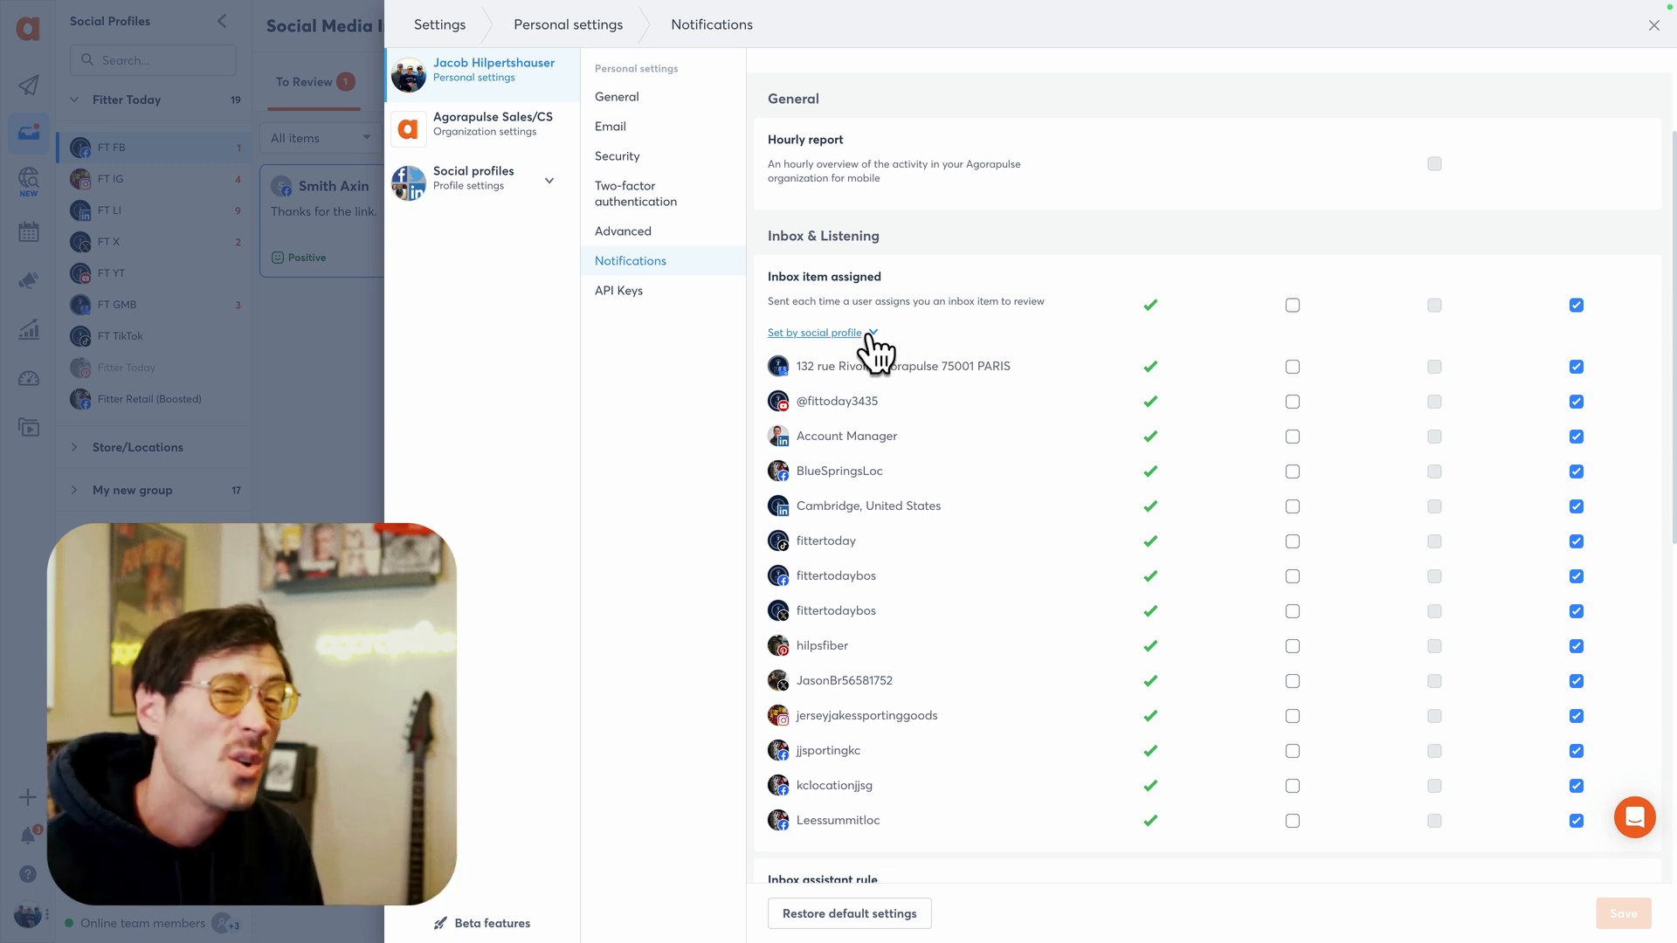
pyautogui.click(1654, 25)
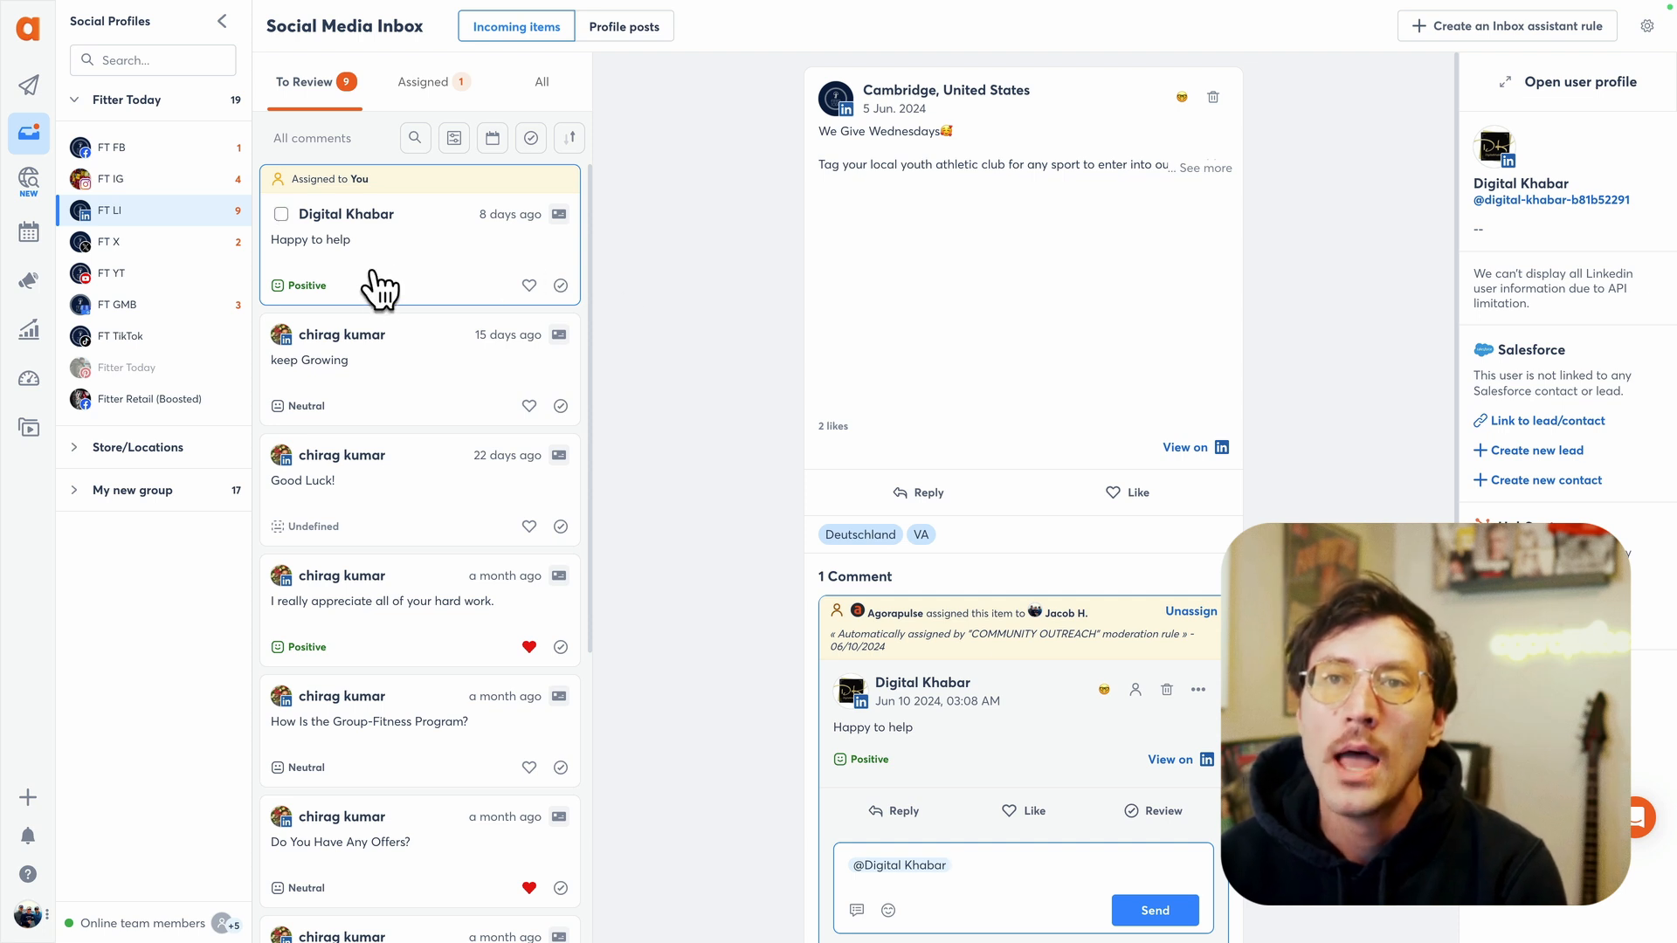
# Filter the All inbox tab to Neutral sentiment and select the first of the three comments.
pyautogui.click(453, 136)
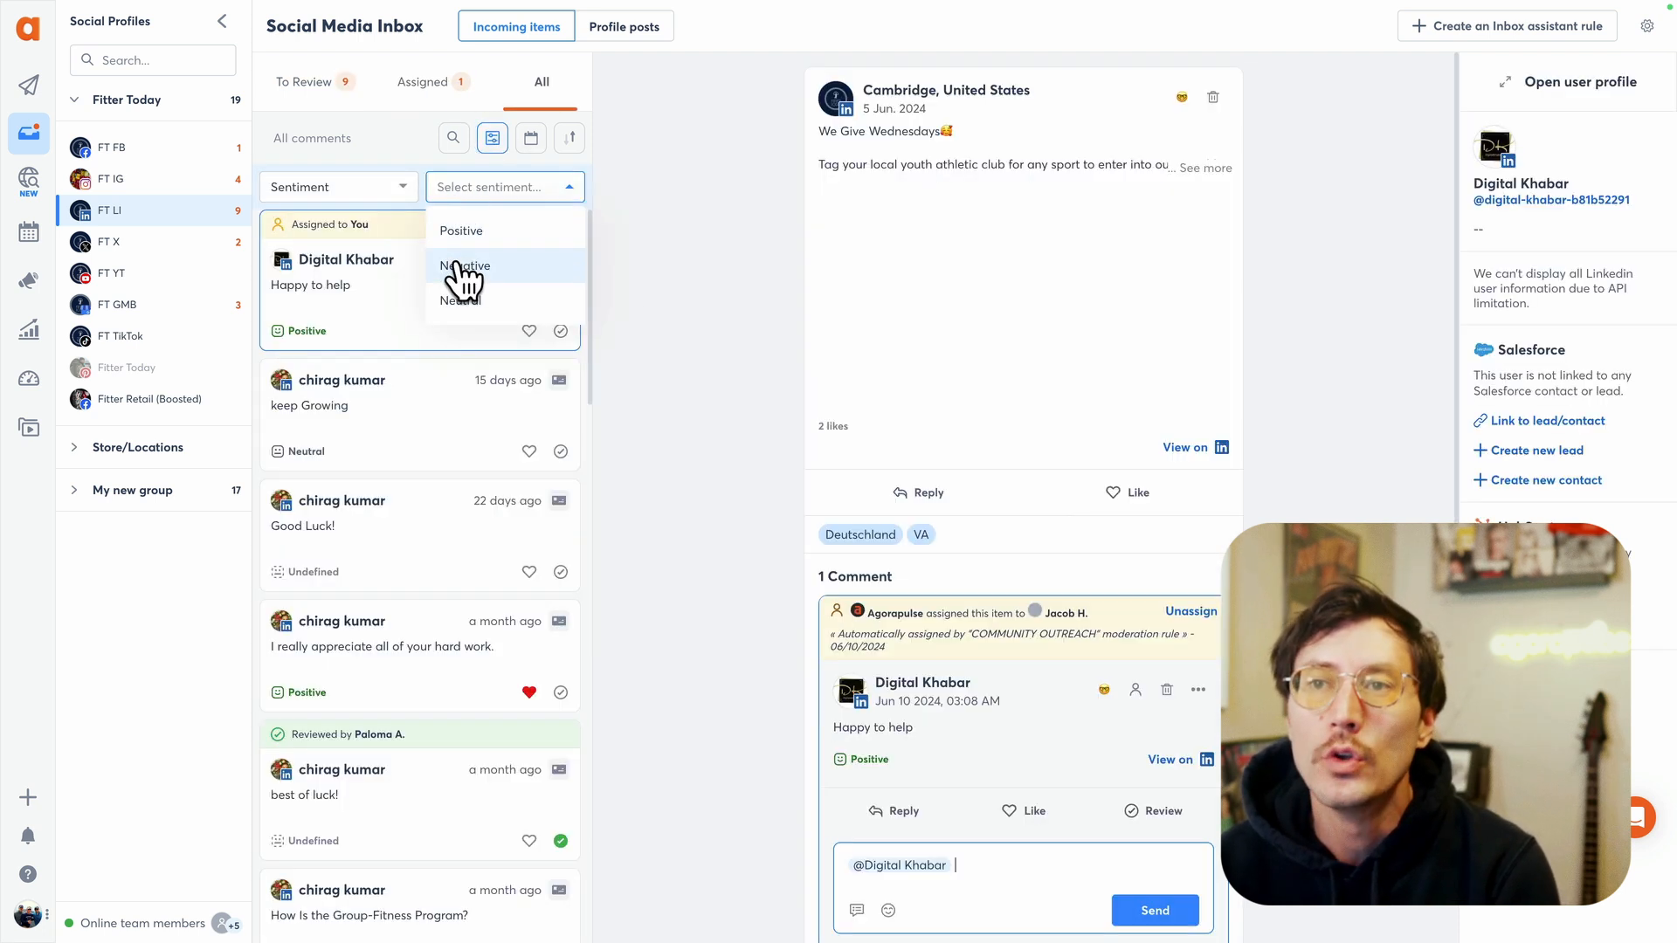
pyautogui.click(463, 265)
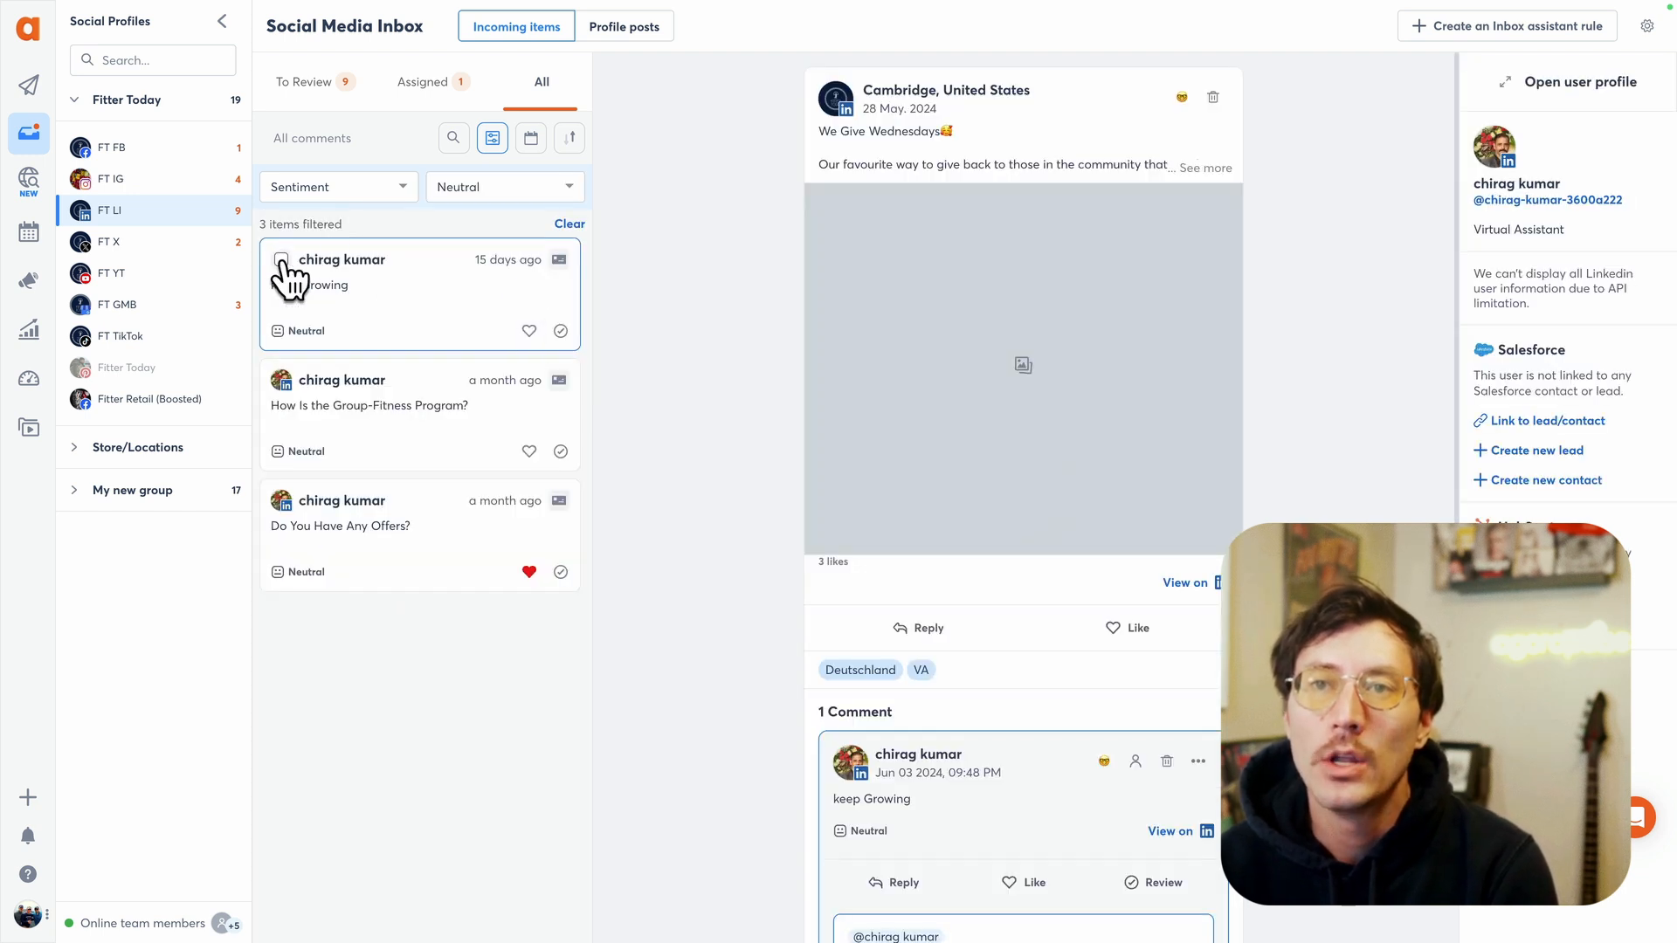
pyautogui.click(281, 259)
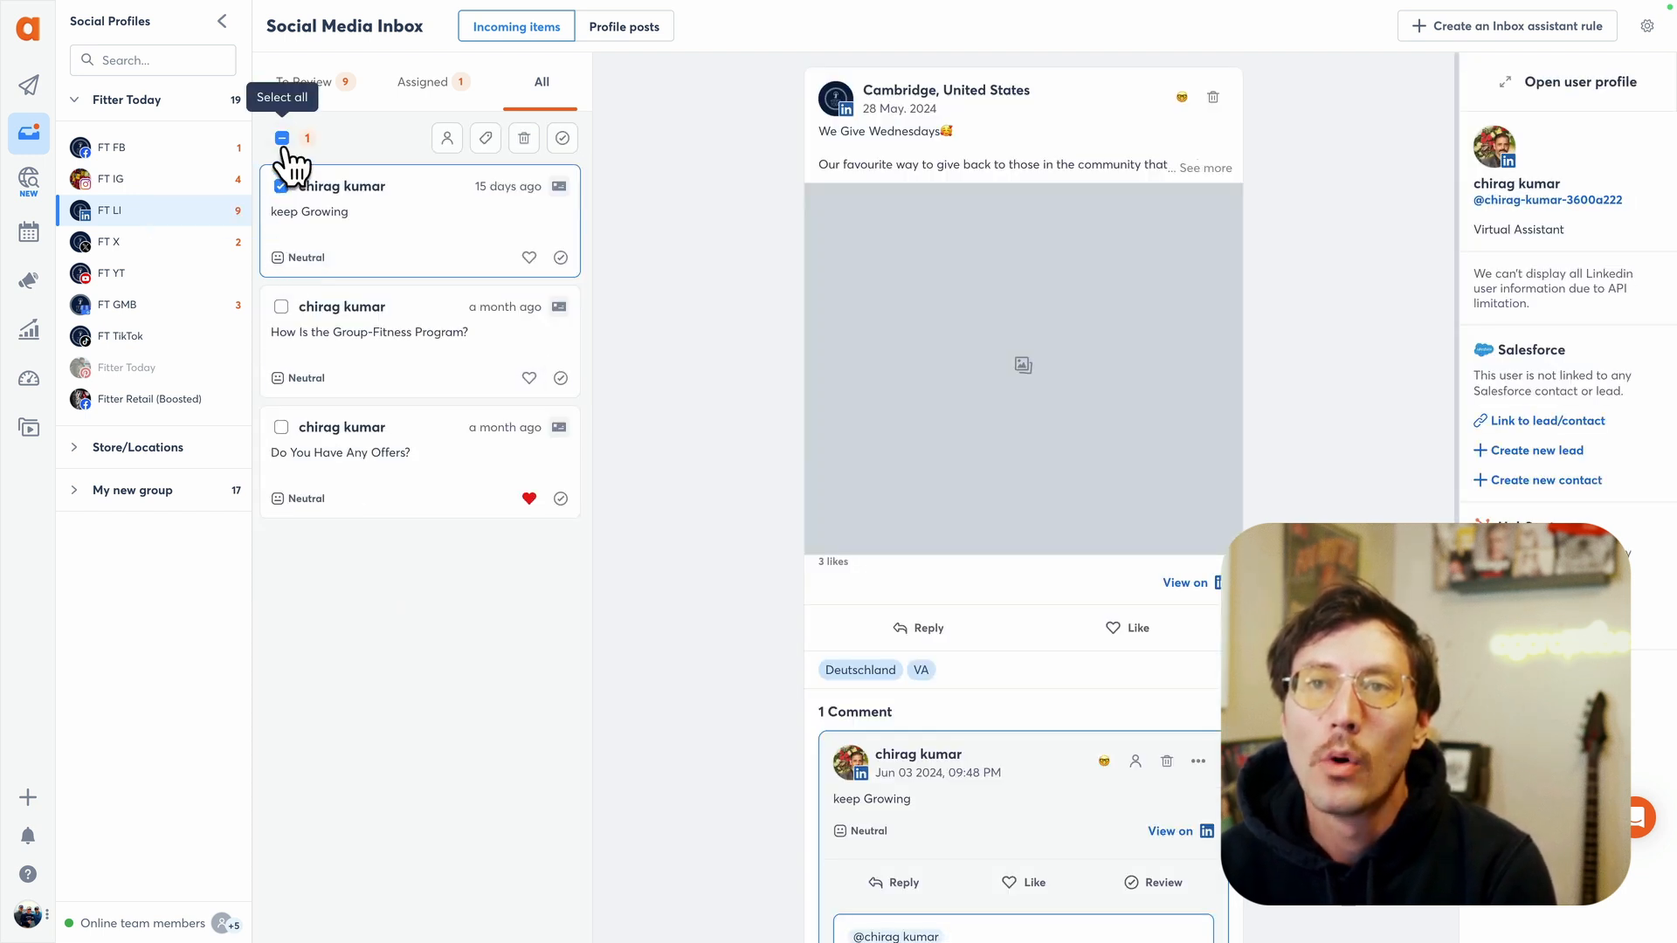
# Select all three Neutral comments and assign them to a team member via the Assign items dialog.
pyautogui.click(447, 137)
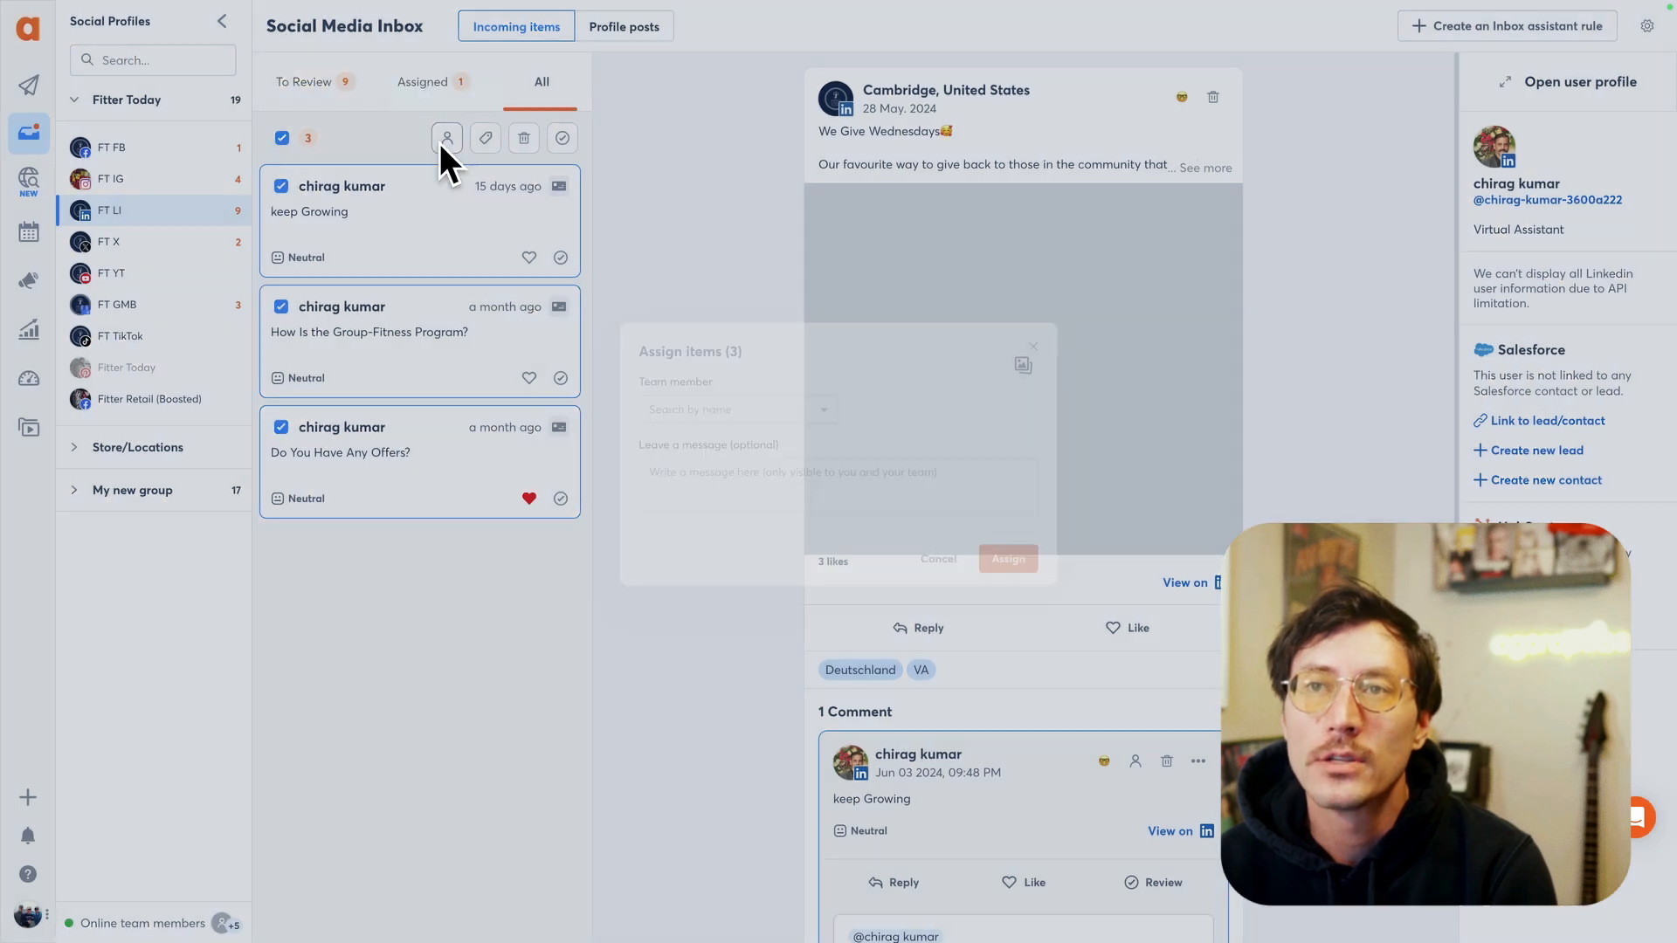
pyautogui.click(726, 403)
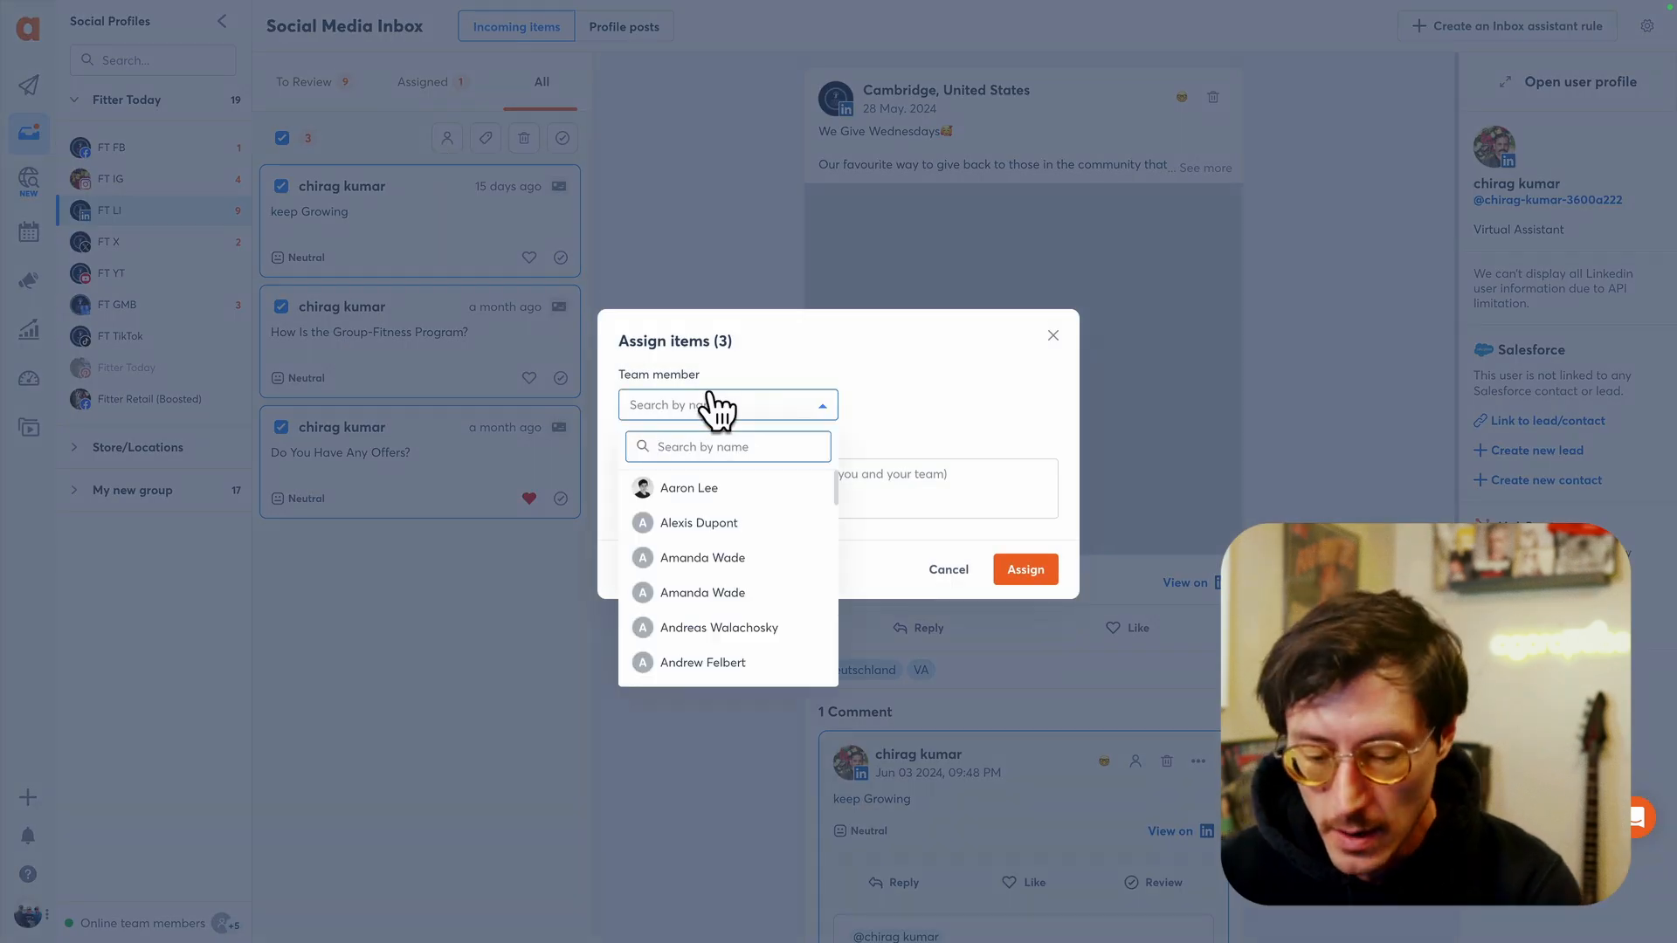
pyautogui.click(945, 570)
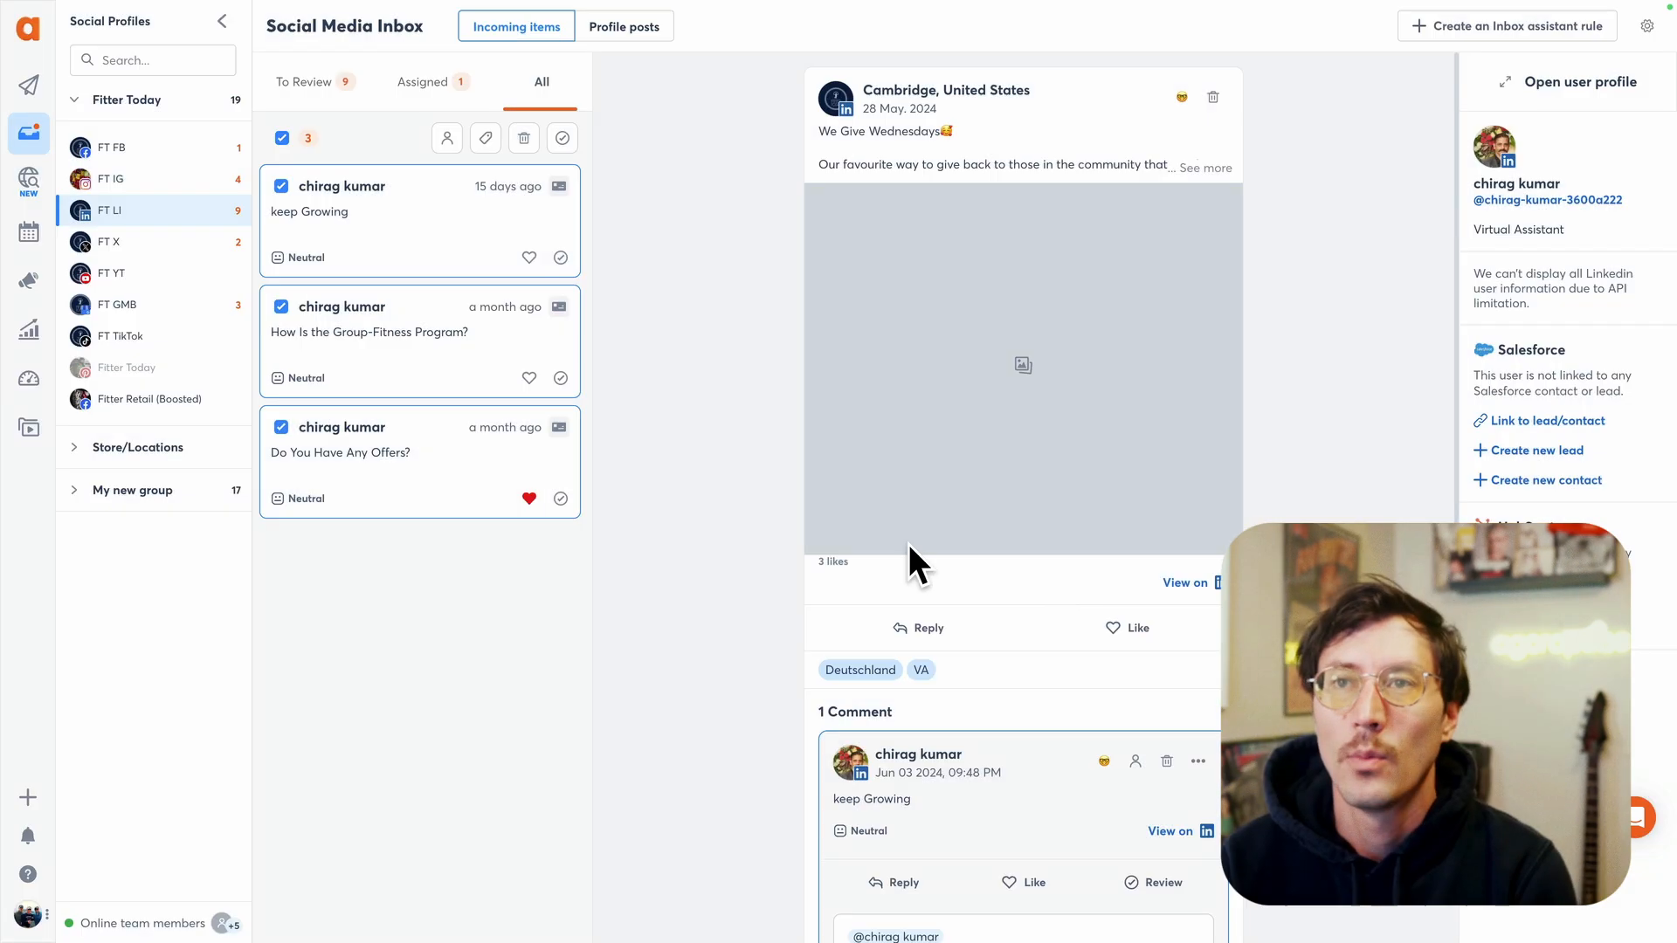
pyautogui.click(447, 136)
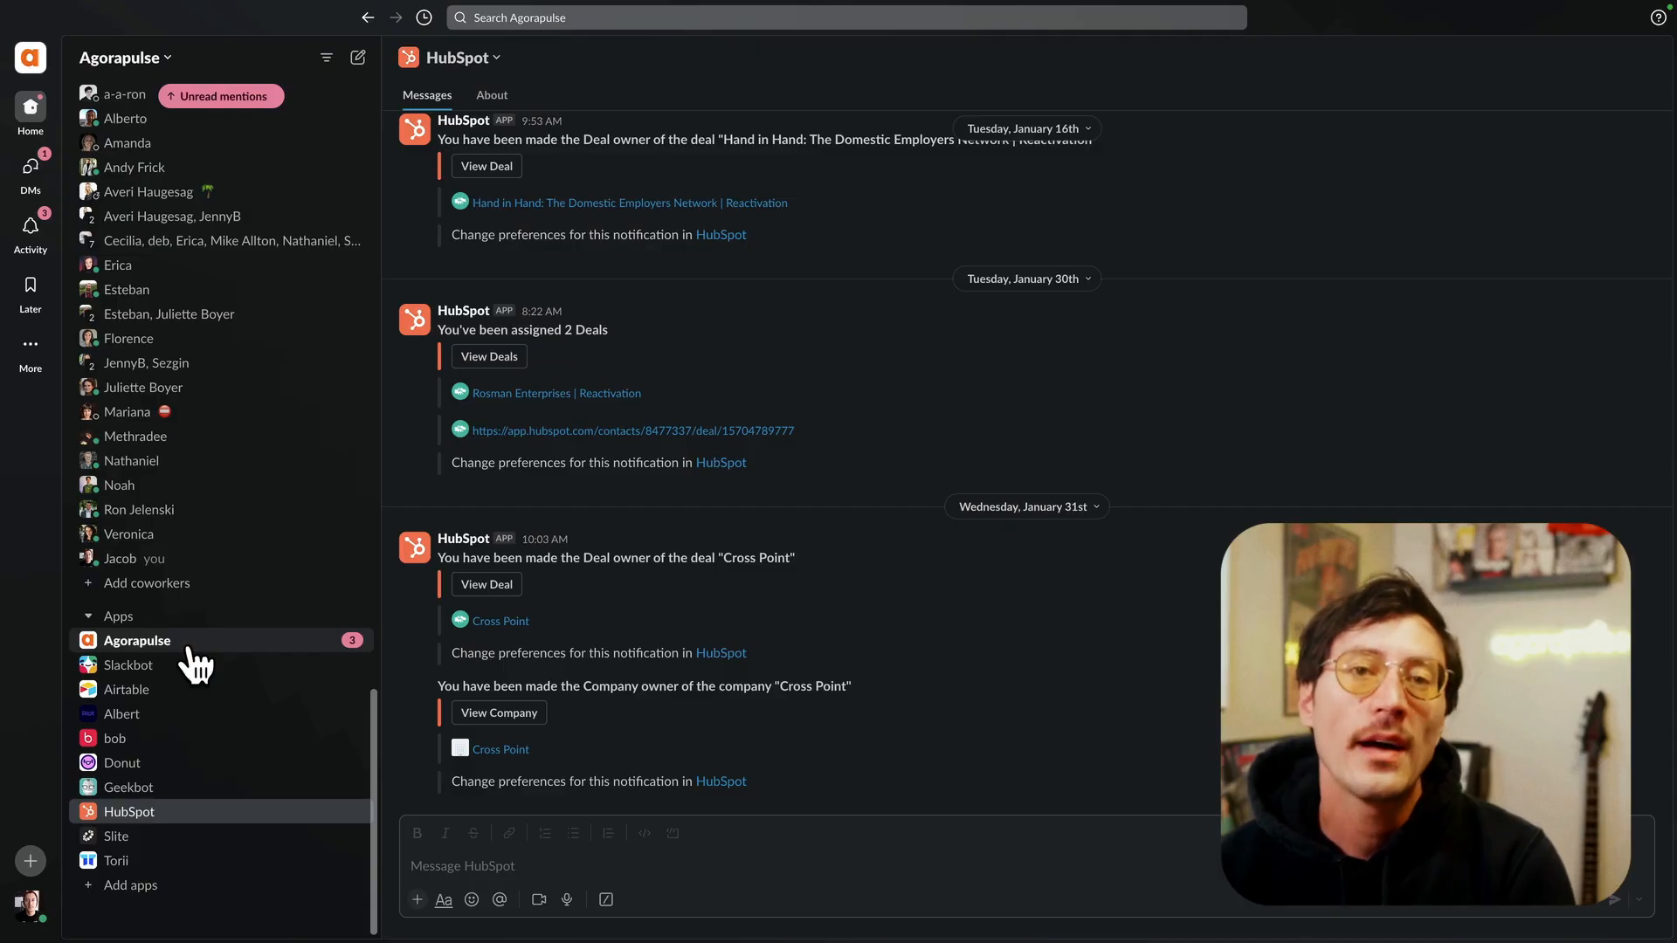
pyautogui.moveTo(202, 662)
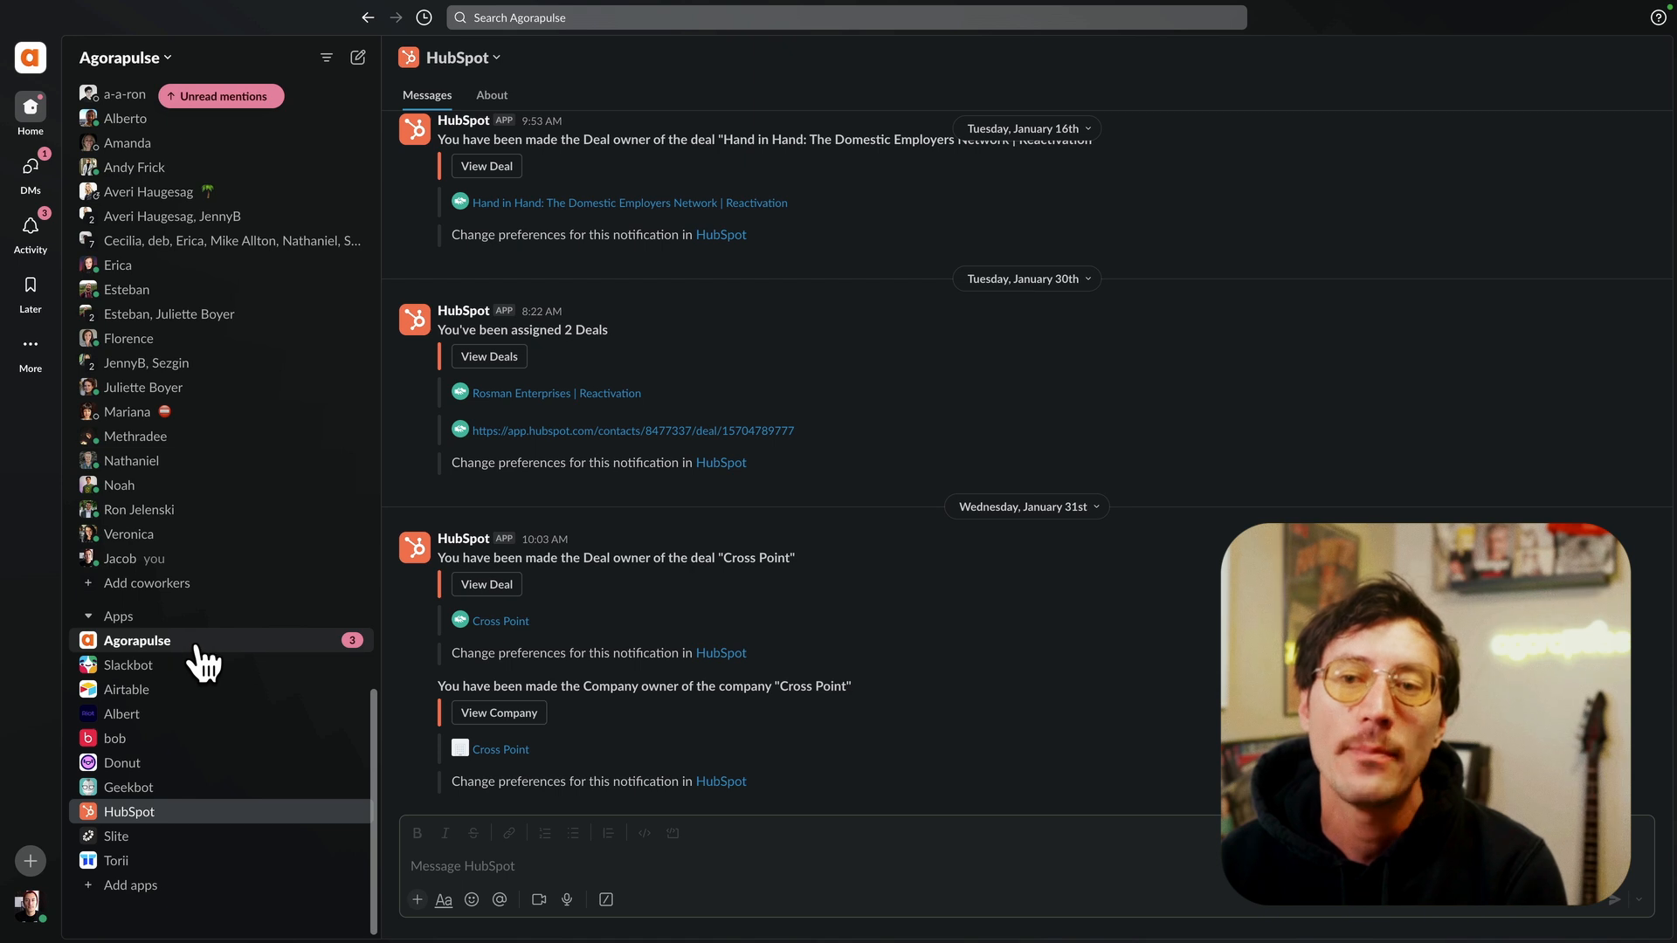
# View the Agorapulse app conversation in Slack with the three new inbox-item notifications.
pyautogui.click(136, 640)
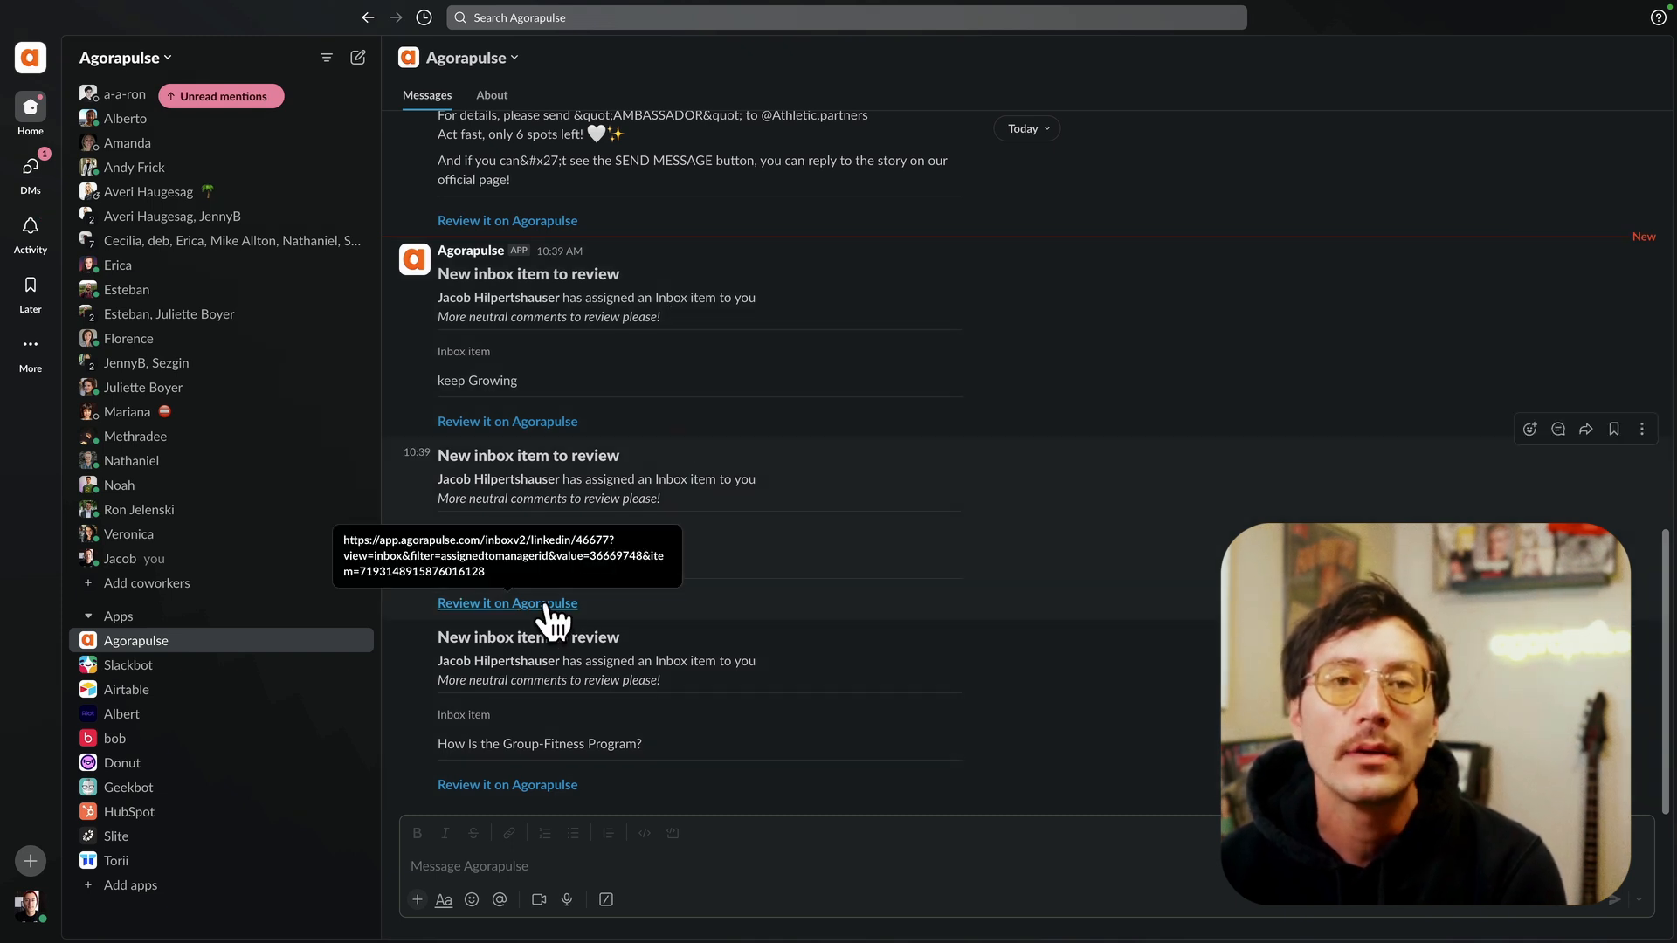
pyautogui.moveTo(658, 619)
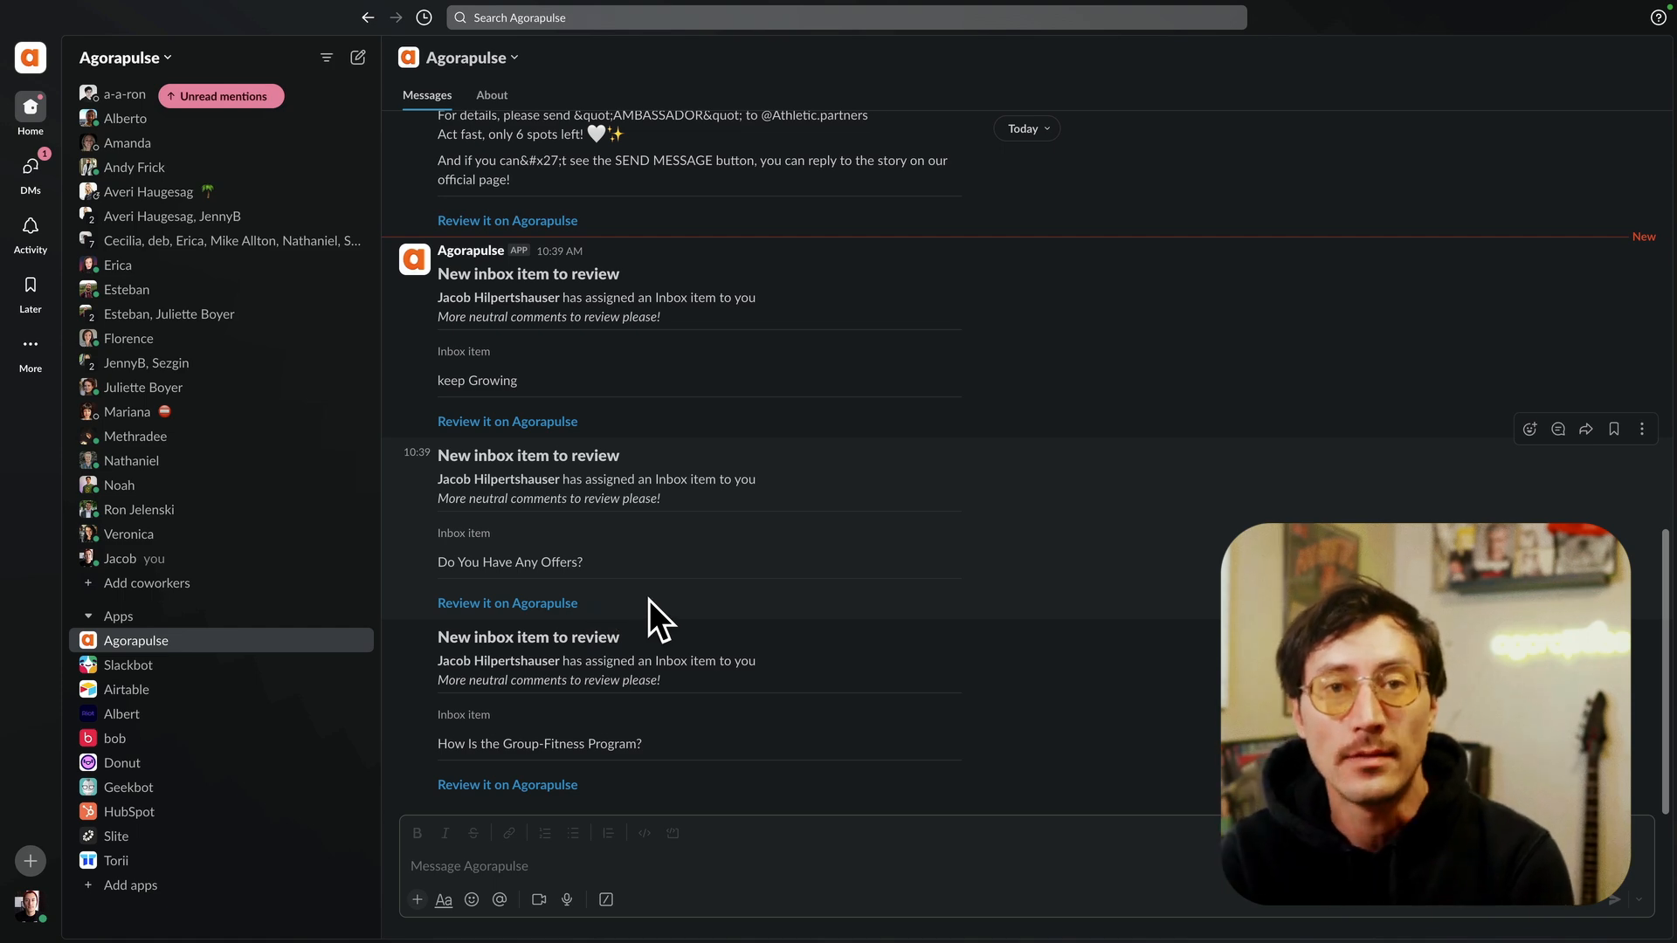